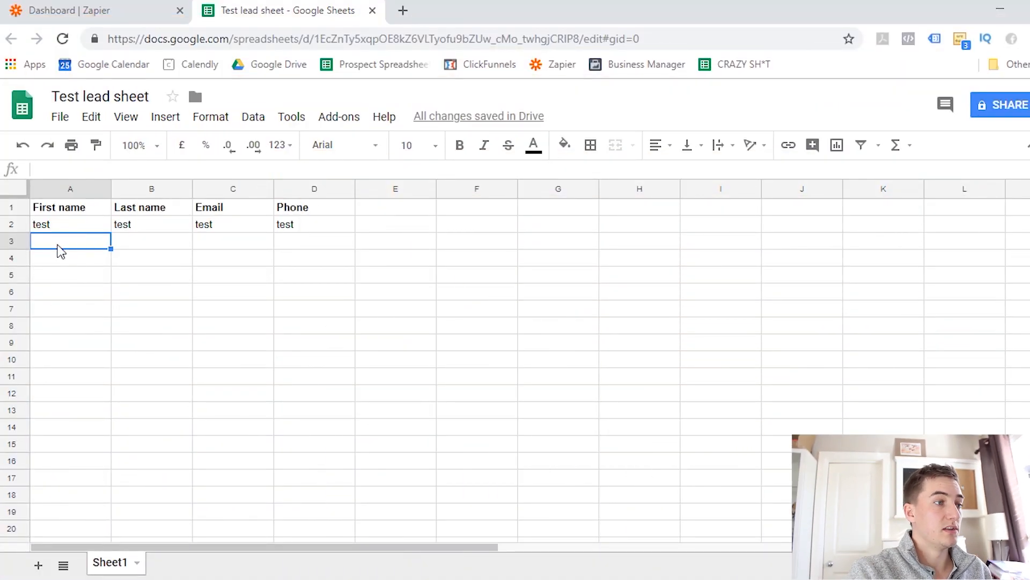
{"action": "mouse_move", "coordinate": [211, 226]}
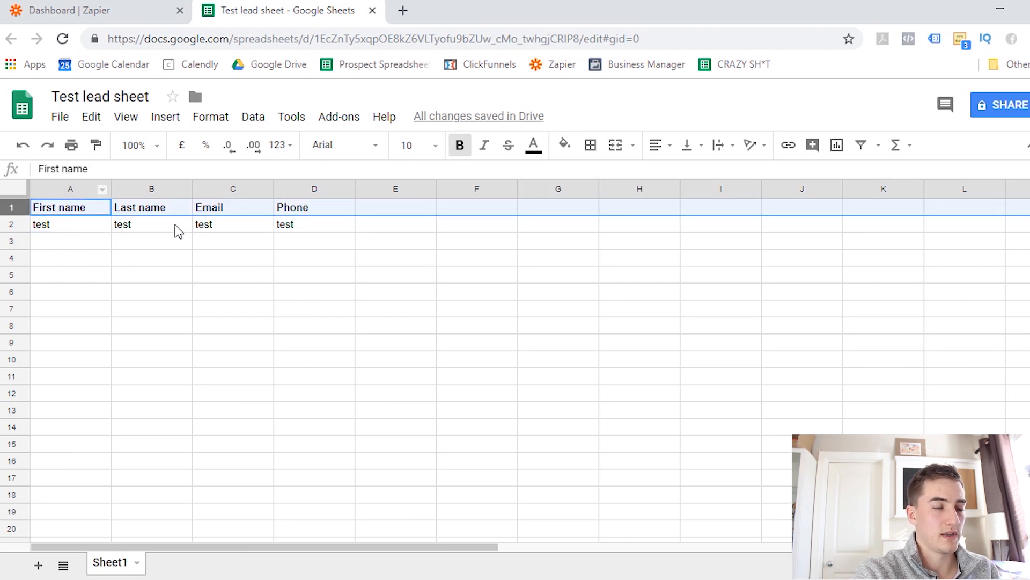
{"action": "mouse_move", "coordinate": [301, 258]}
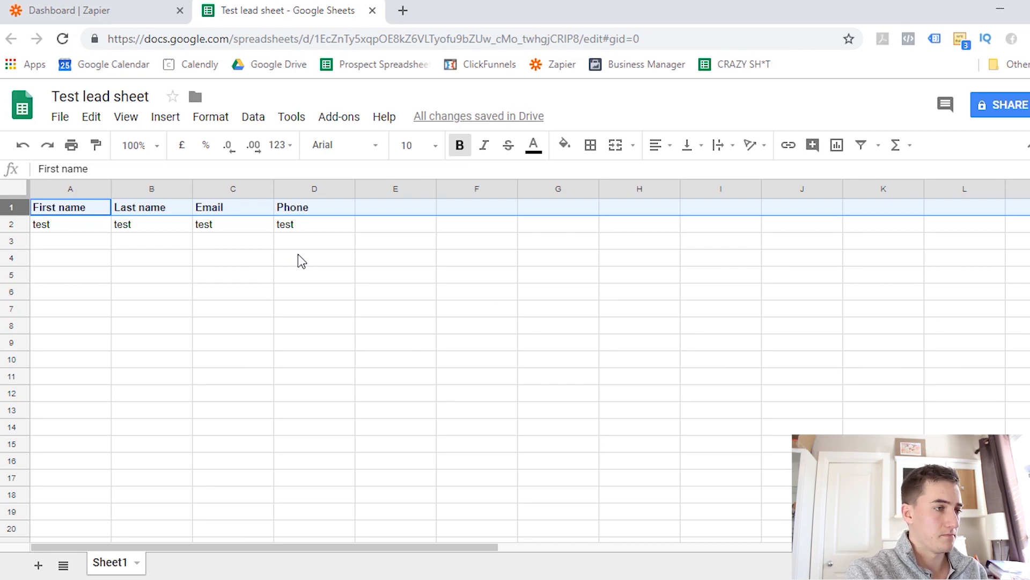
{"action": "mouse_move", "coordinate": [211, 217]}
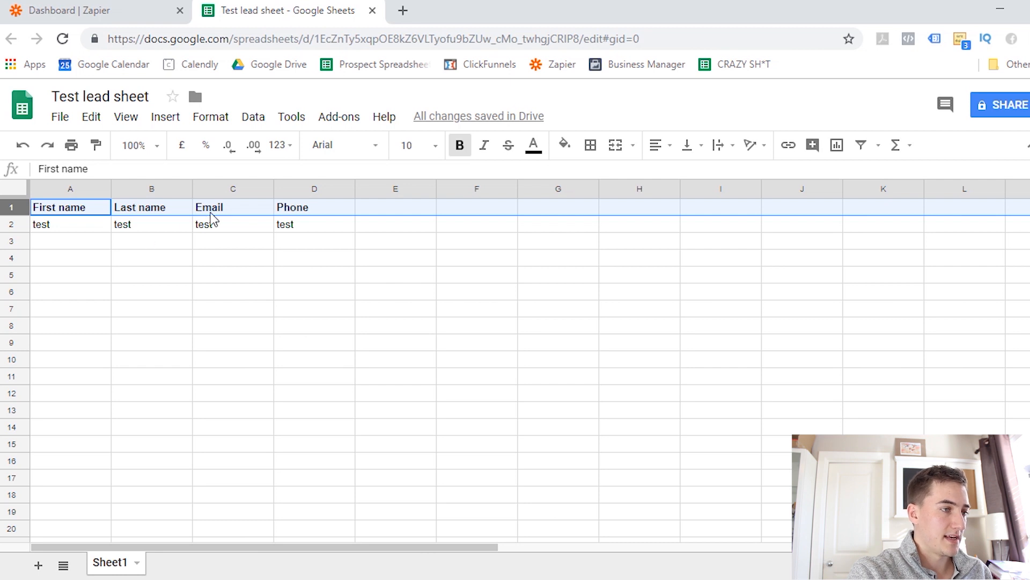
{"action": "mouse_move", "coordinate": [332, 285]}
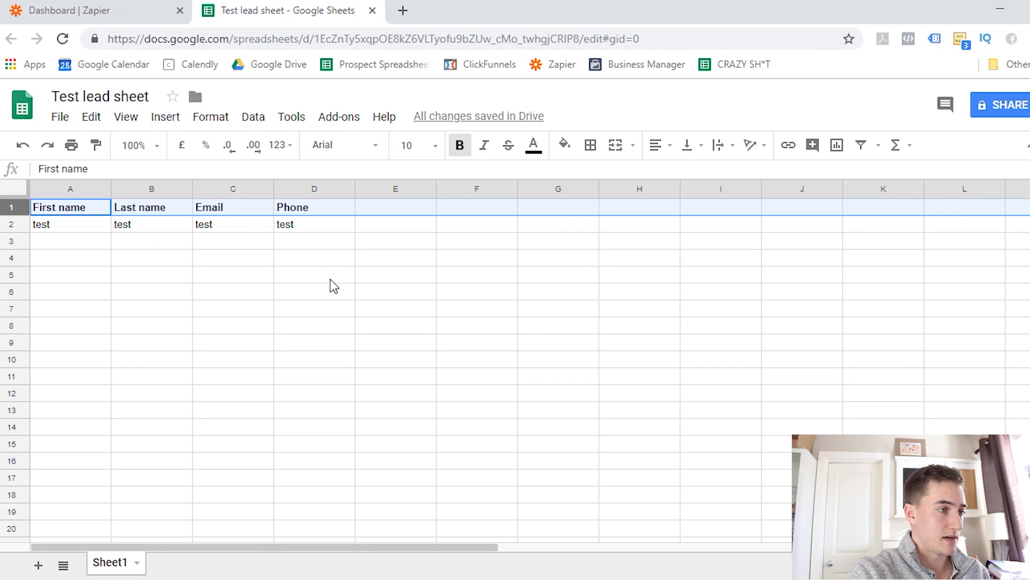
{"action": "mouse_move", "coordinate": [20, 199]}
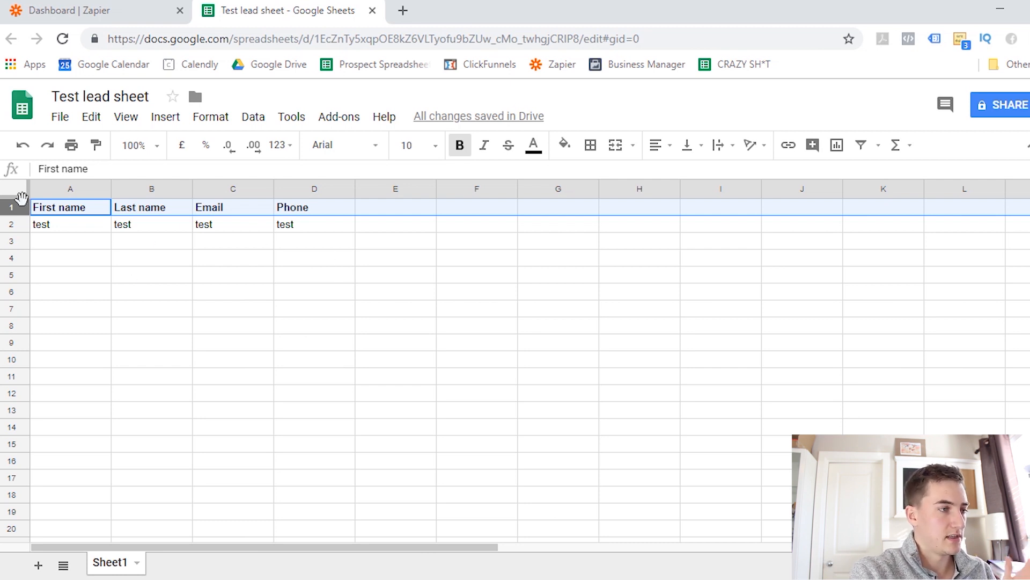
{"action": "mouse_move", "coordinate": [20, 225]}
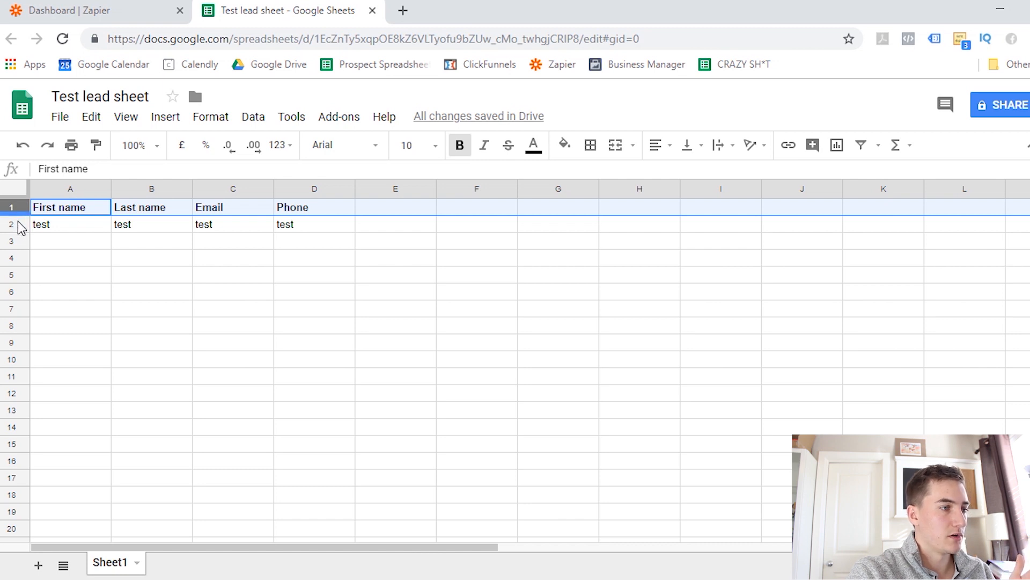
Step: Review the Google Sheet's sample test row and its last name and phone values
{"action": "left_click", "coordinate": [70, 224]}
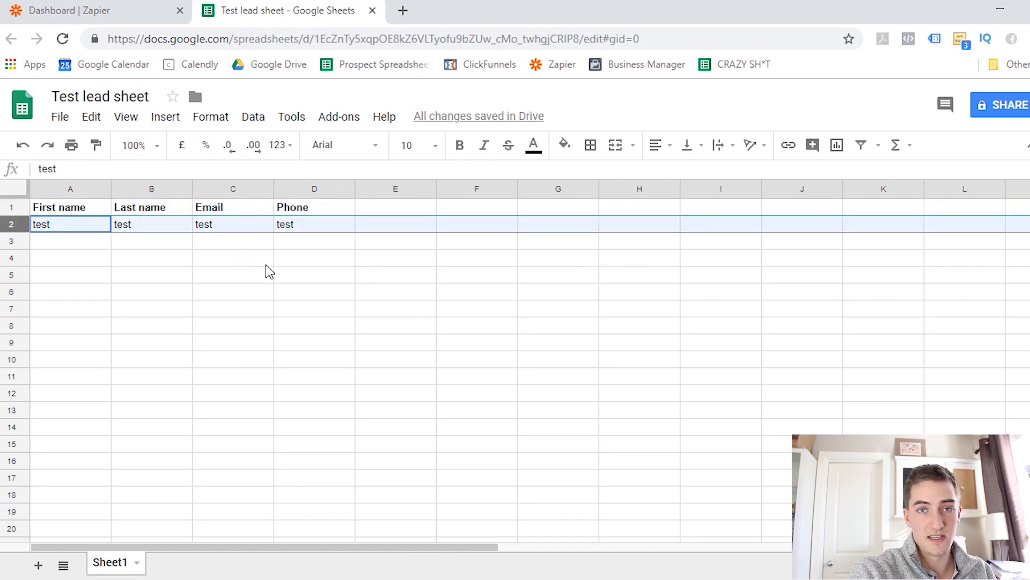
{"action": "left_click", "coordinate": [71, 240]}
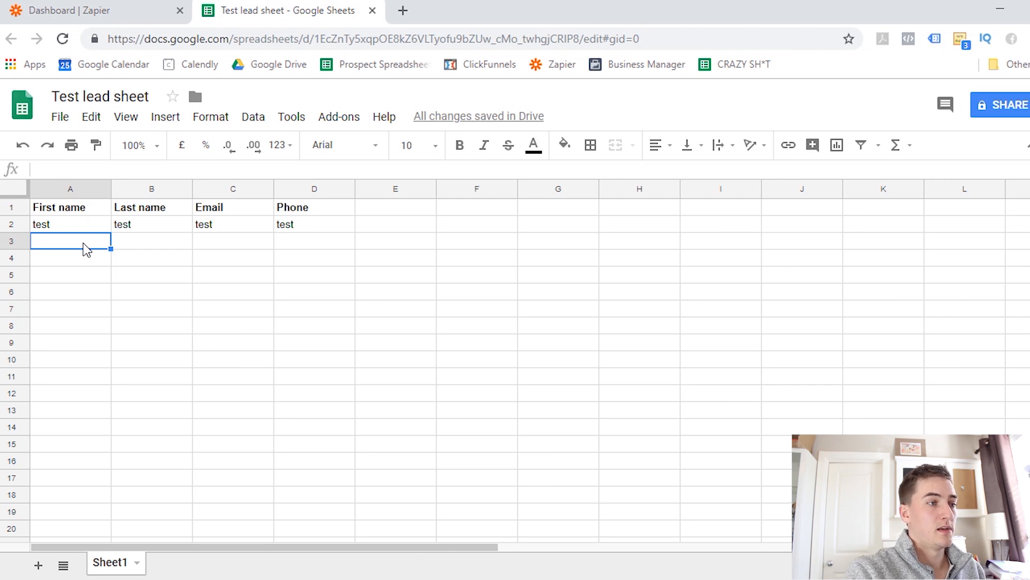
{"action": "left_click", "coordinate": [151, 224]}
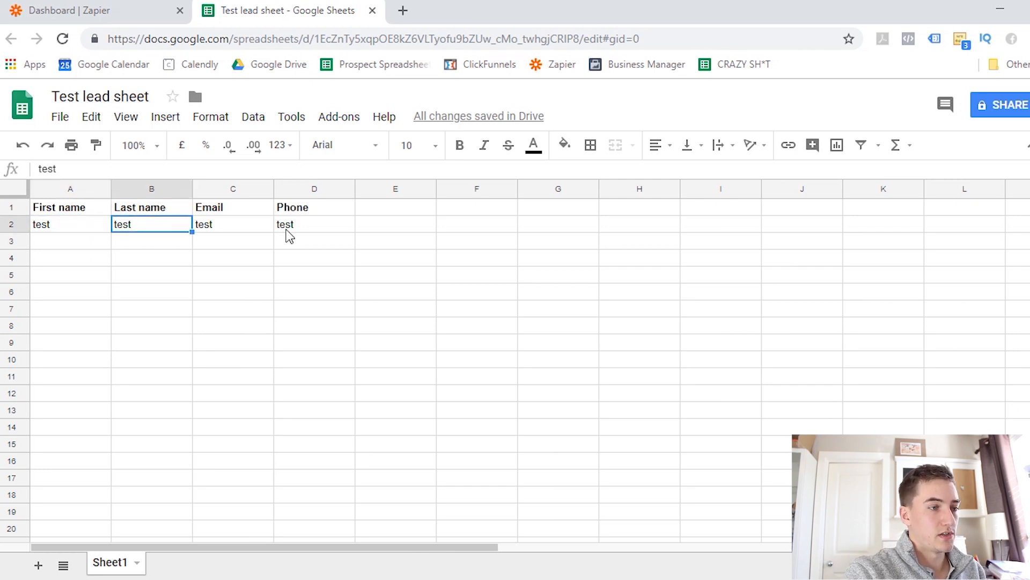
{"action": "left_click", "coordinate": [314, 224]}
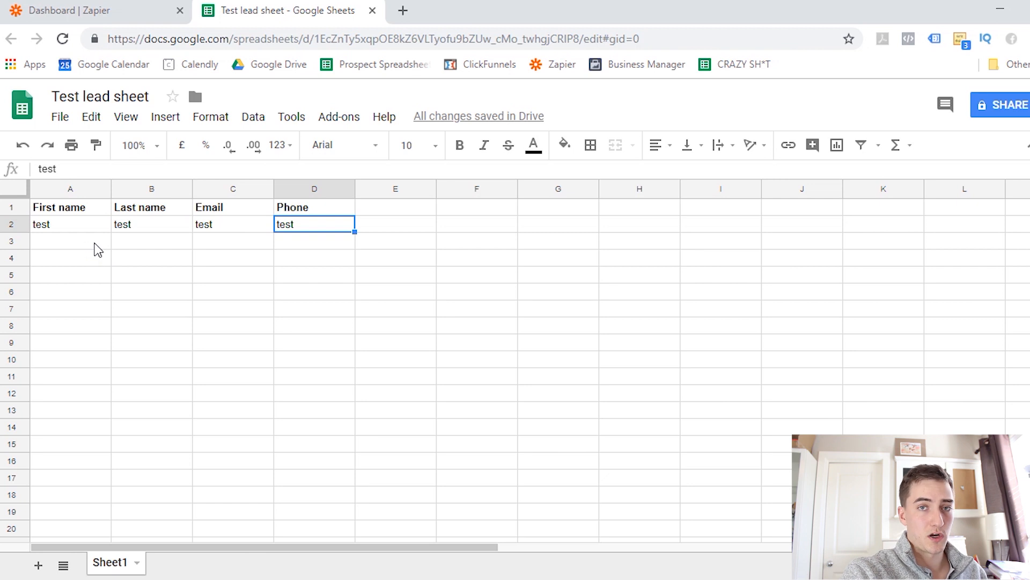
{"action": "left_click", "coordinate": [70, 240]}
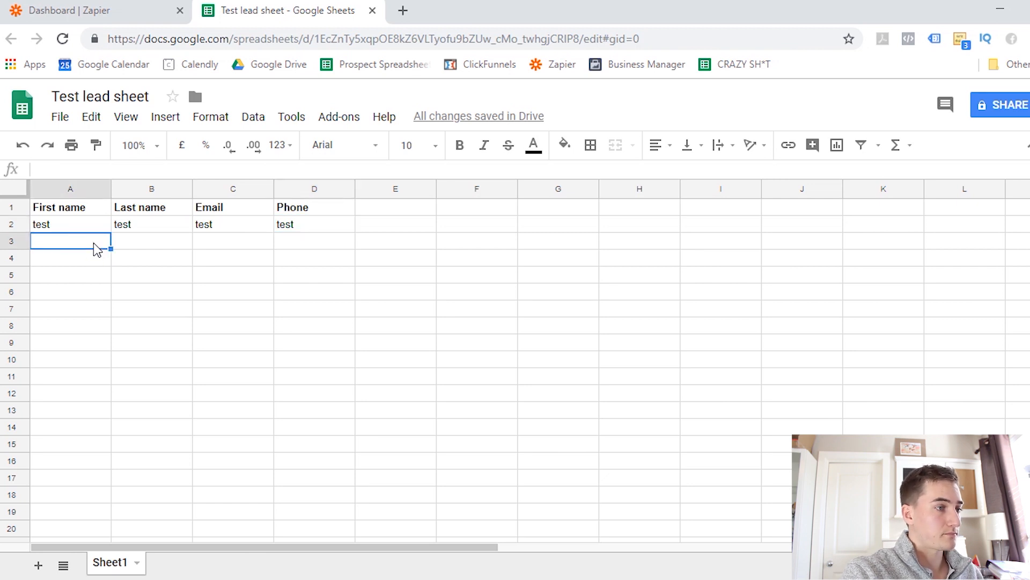
Step: Start a new Zap in Zapier with ClickFunnels as the trigger app
{"action": "left_click", "coordinate": [92, 11]}
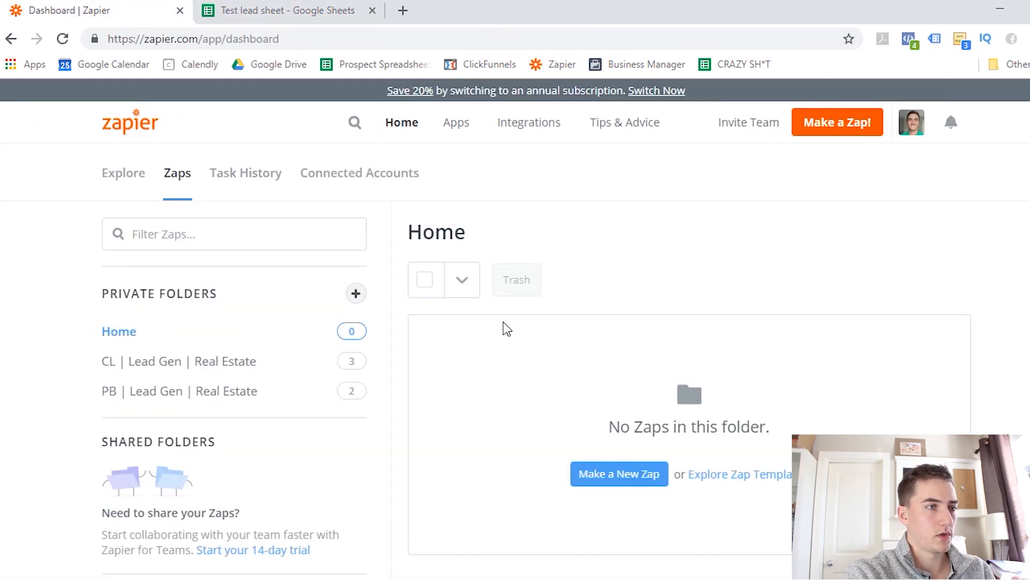
{"action": "mouse_move", "coordinate": [838, 122]}
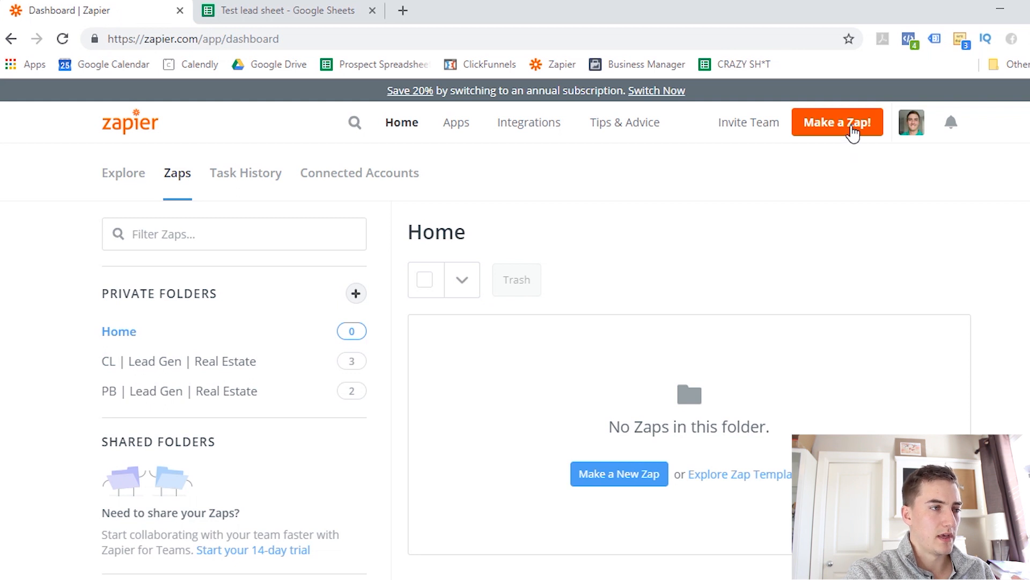
{"action": "left_click", "coordinate": [837, 122]}
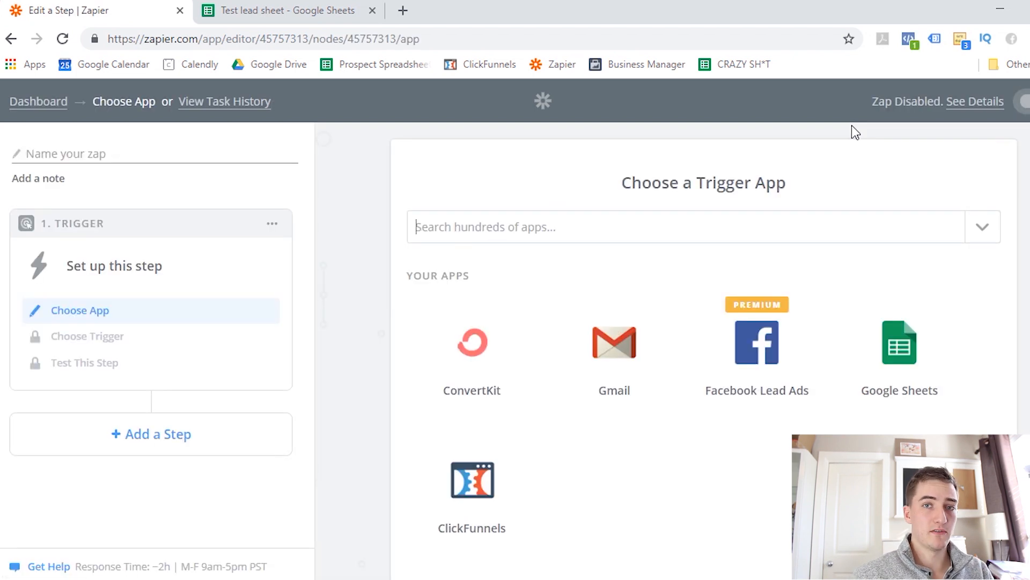
{"action": "mouse_move", "coordinate": [831, 126]}
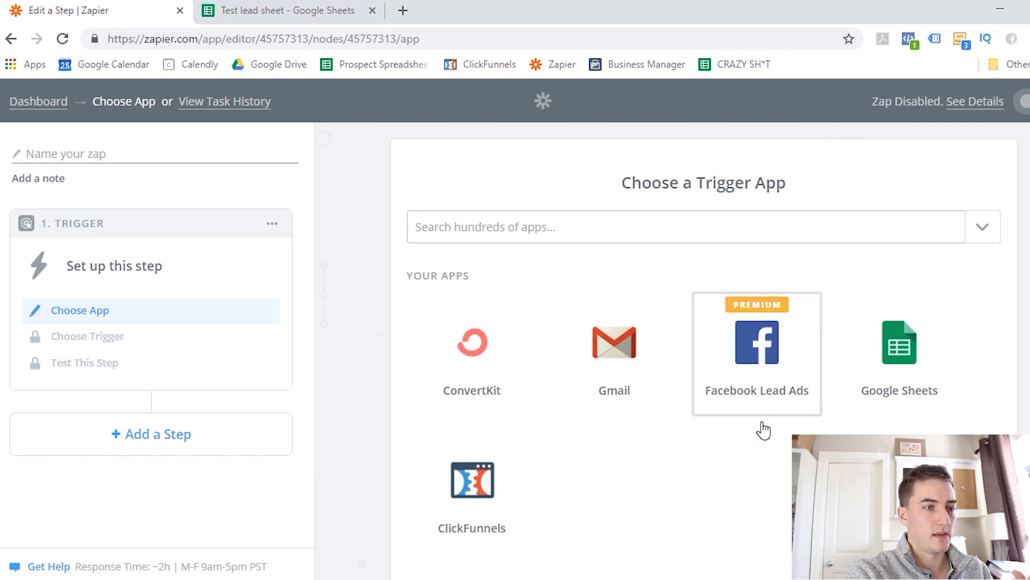
{"action": "left_click", "coordinate": [471, 480]}
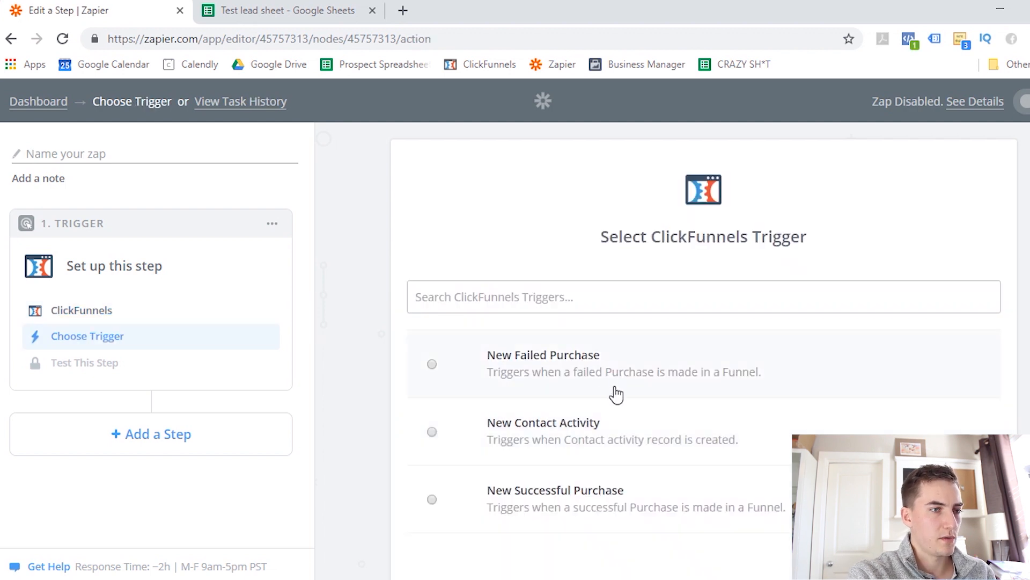
Step: Select ClickFunnels' New Contact Activity trigger and save it
{"action": "scroll", "scroll_direction": "up", "scroll_amount": 3}
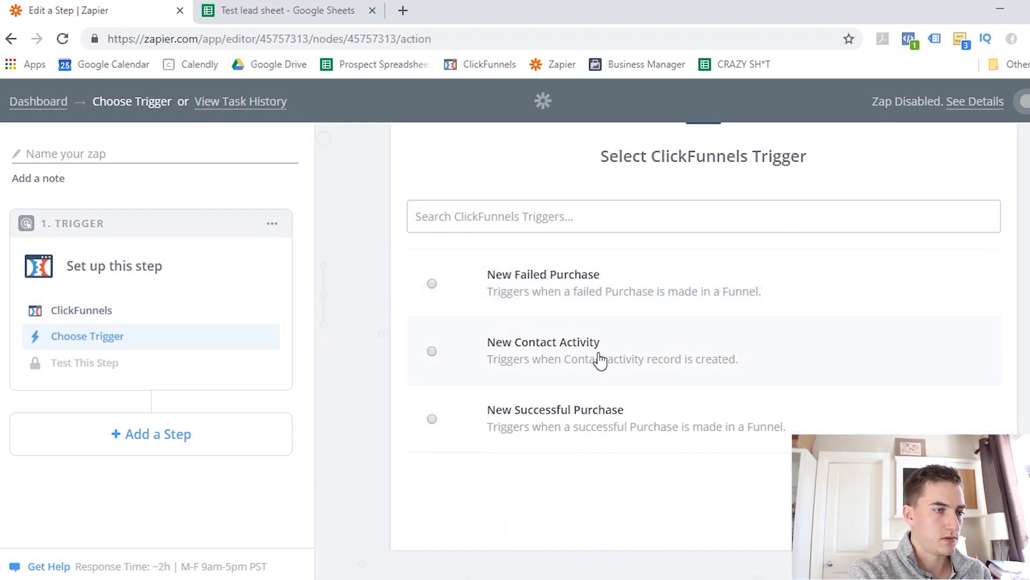
{"action": "left_click", "coordinate": [431, 350]}
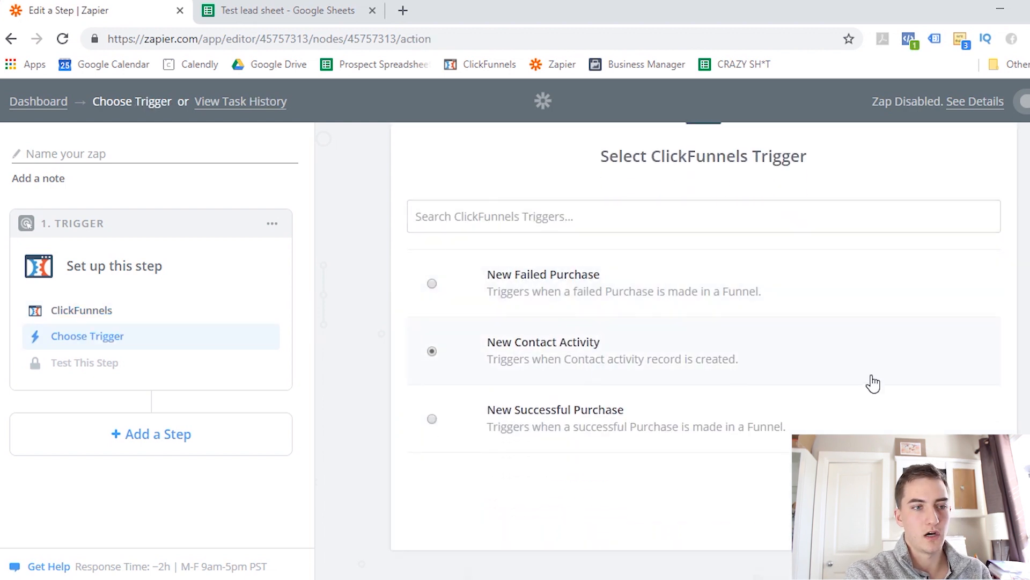
{"action": "left_click", "coordinate": [431, 351]}
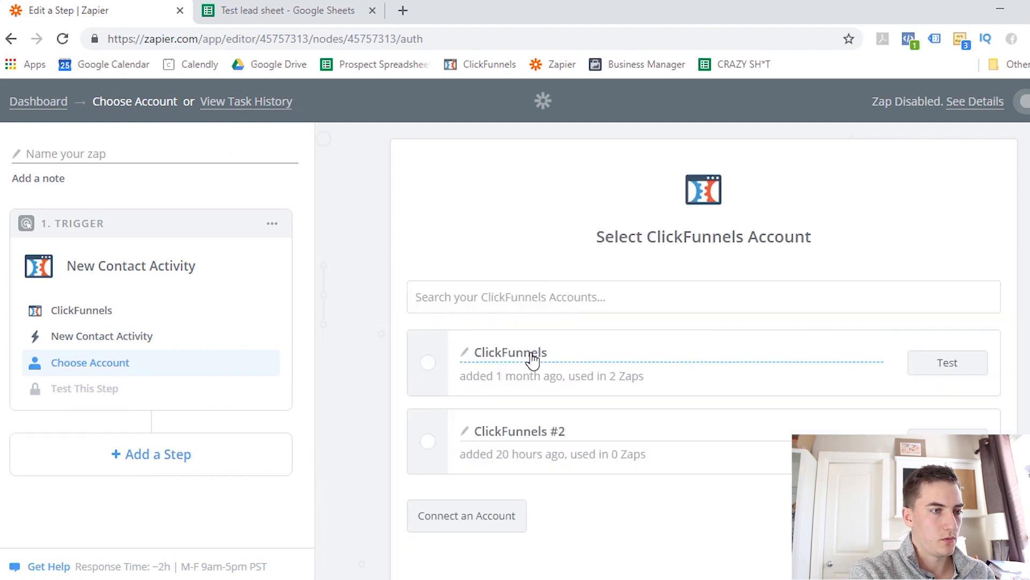
Step: Connect the first ClickFunnels account to the New Contact Activity trigger
{"action": "left_click", "coordinate": [427, 362]}
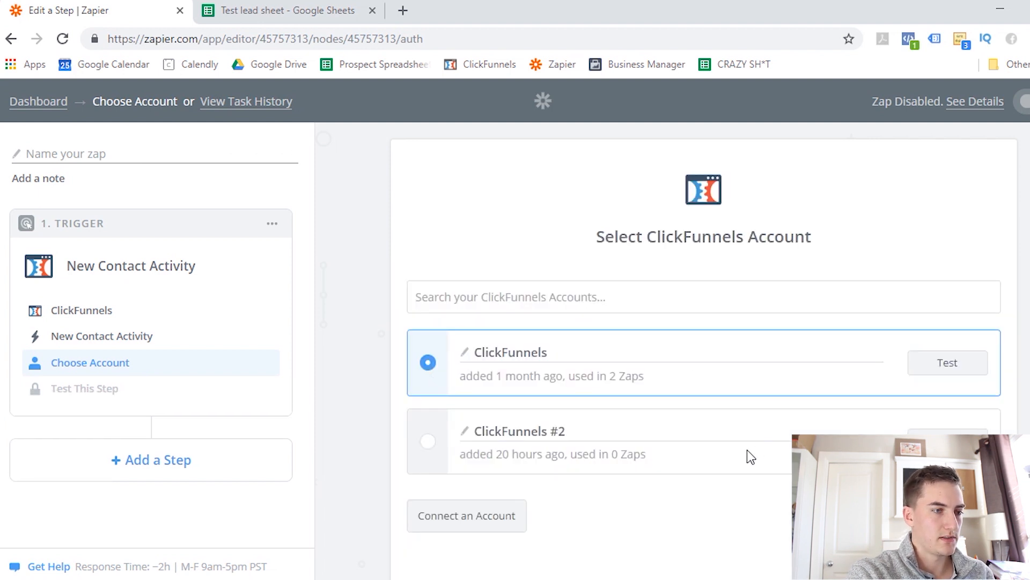
{"action": "scroll", "scroll_direction": "up", "scroll_amount": 3}
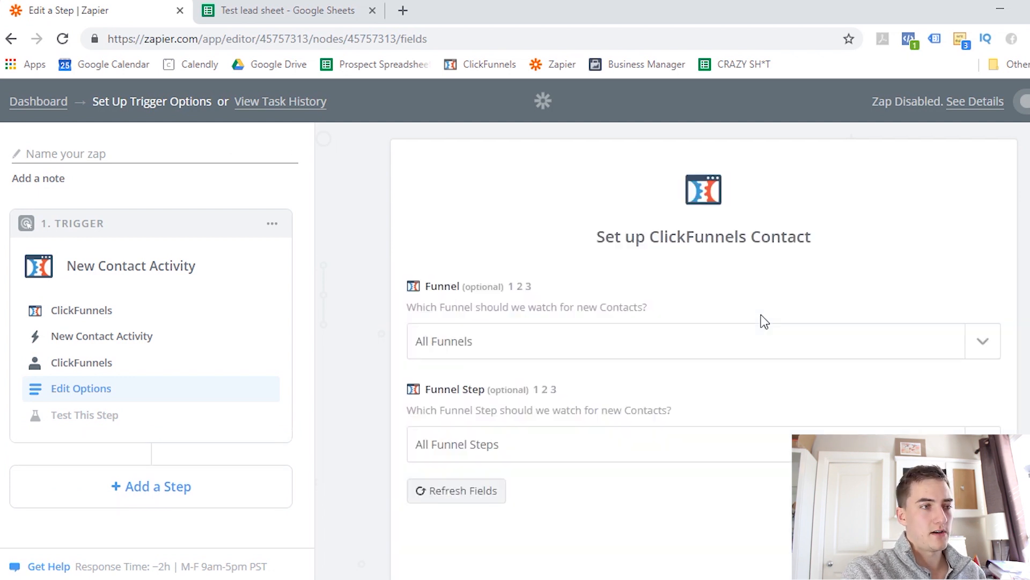
{"action": "mouse_move", "coordinate": [870, 307]}
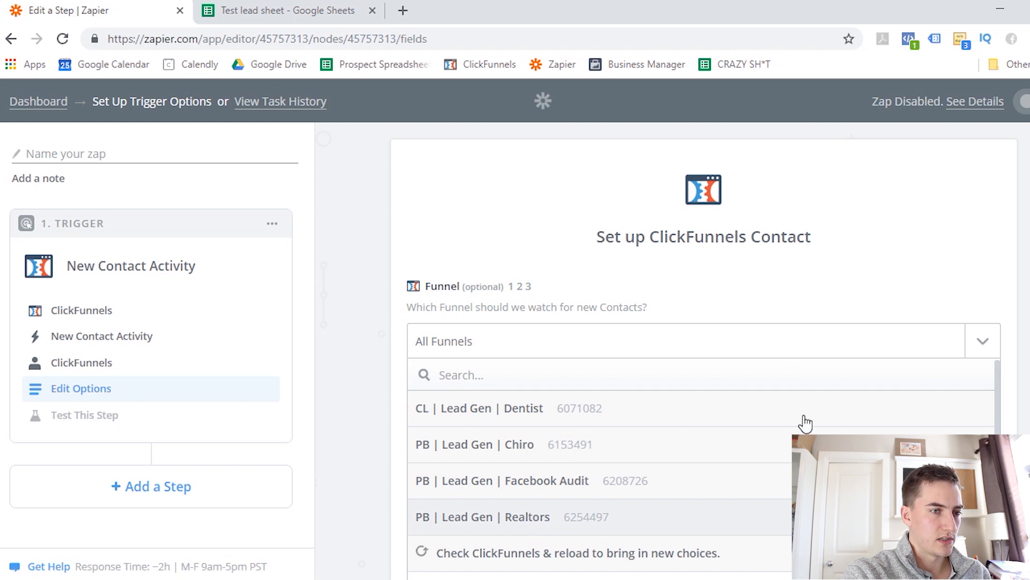
Step: Point the trigger at the PB | Lead Gen | Realtors funnel's Lead Magnet step
{"action": "left_click", "coordinate": [482, 516]}
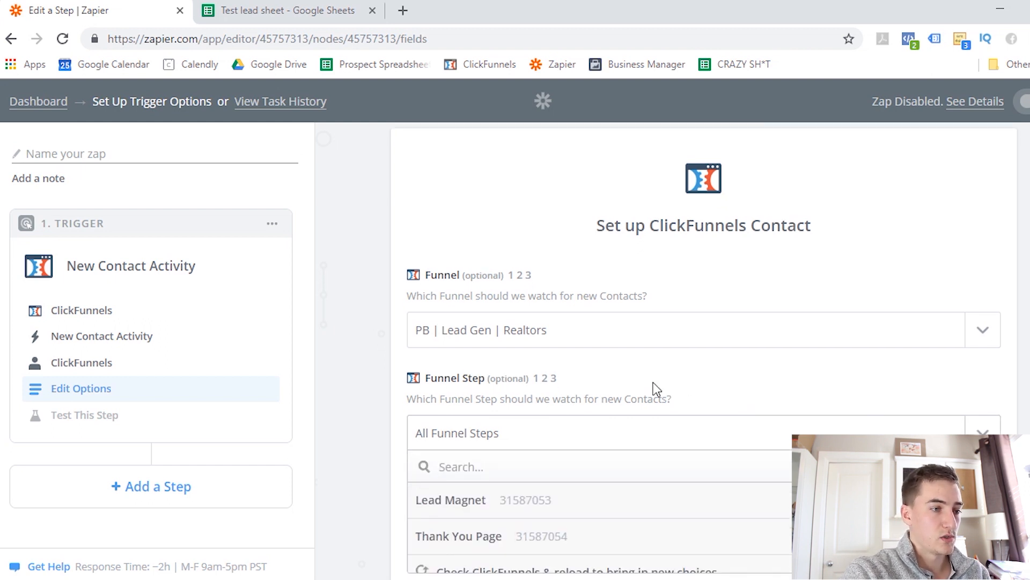
{"action": "scroll", "scroll_direction": "down", "scroll_amount": 3}
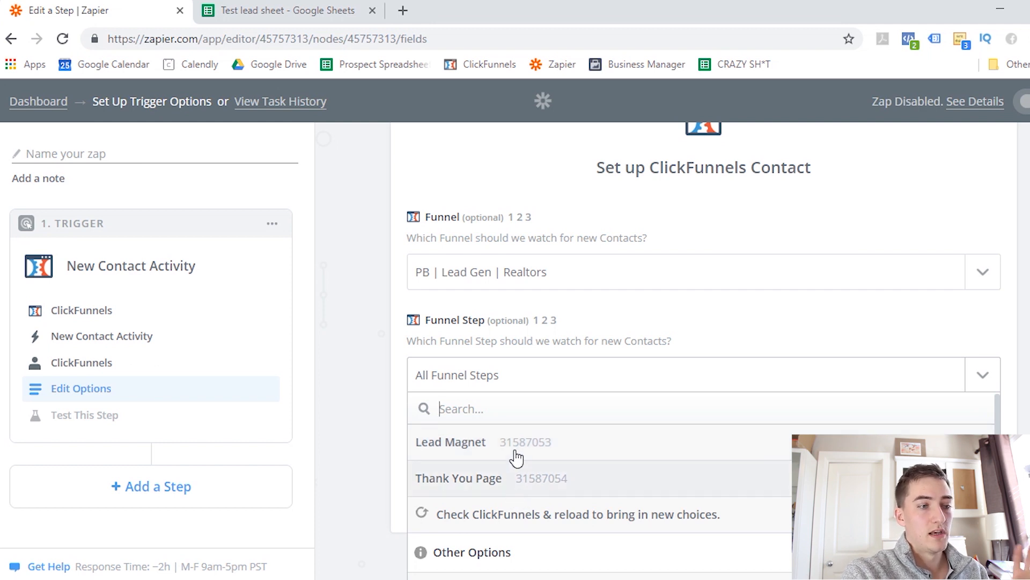
{"action": "mouse_move", "coordinate": [519, 452]}
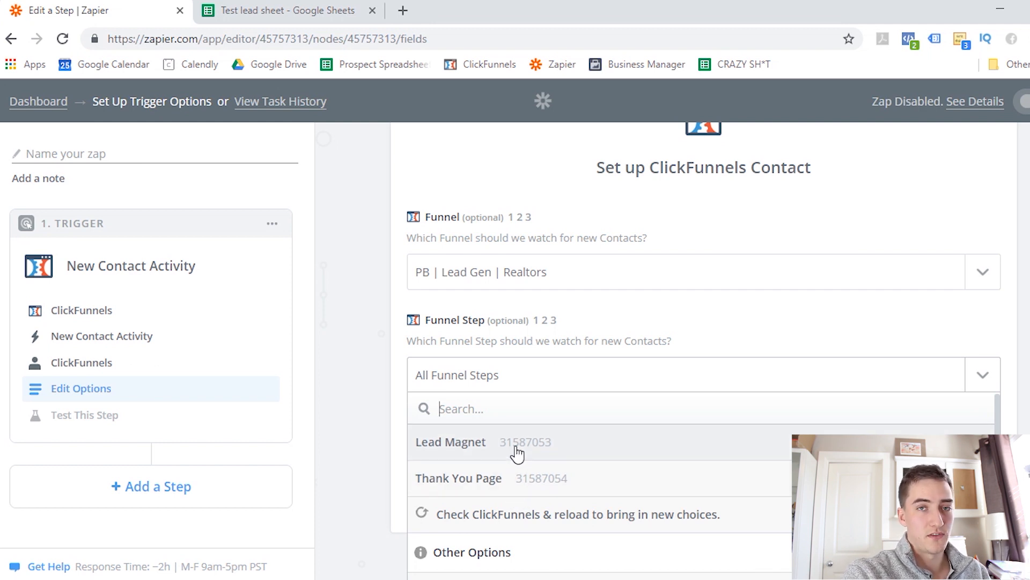
{"action": "left_click", "coordinate": [450, 442]}
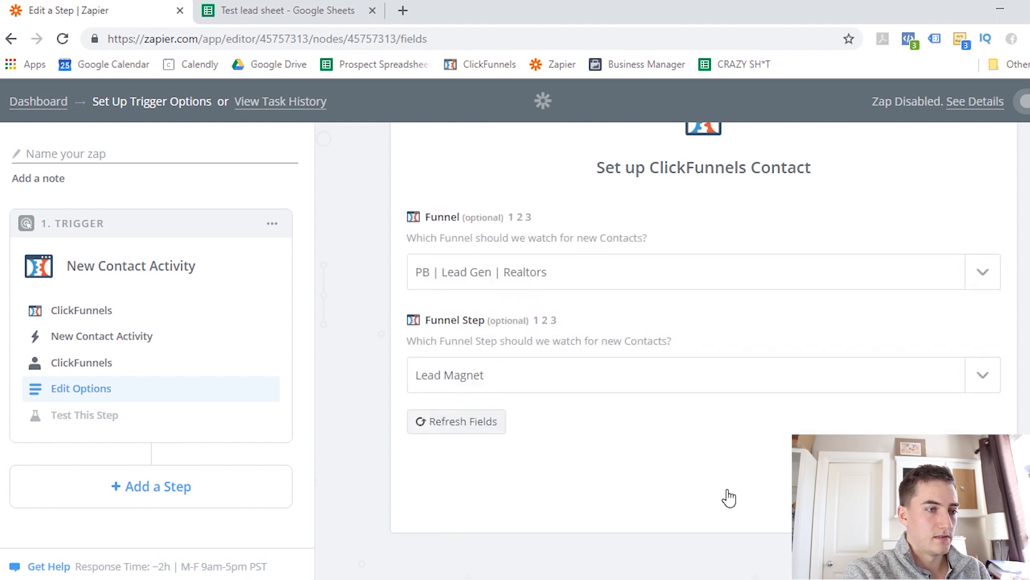
{"action": "left_click", "coordinate": [84, 415]}
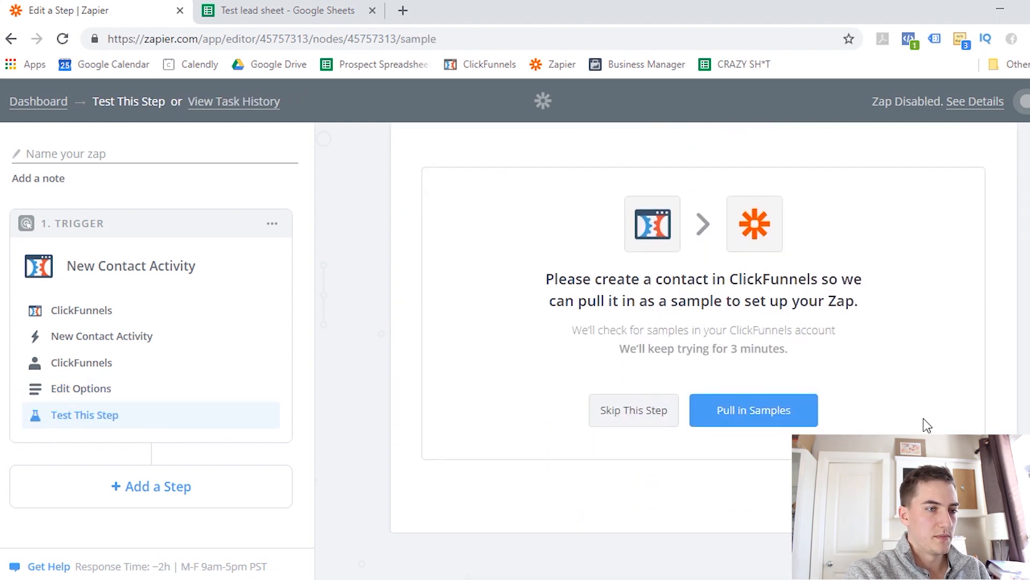
{"action": "mouse_move", "coordinate": [752, 418]}
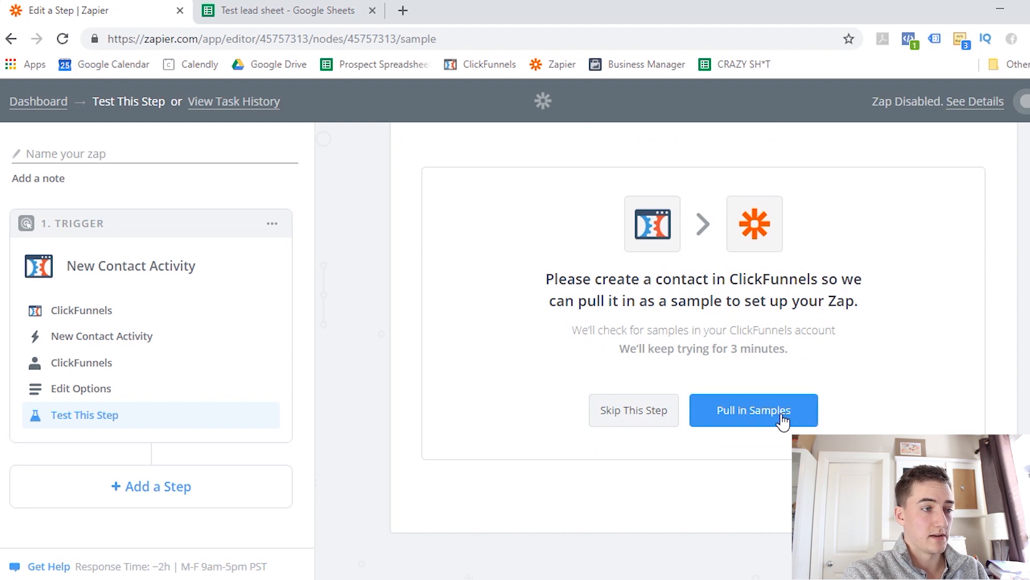
Step: Pull in sample contacts from ClickFunnels to test the trigger
{"action": "left_click", "coordinate": [753, 409]}
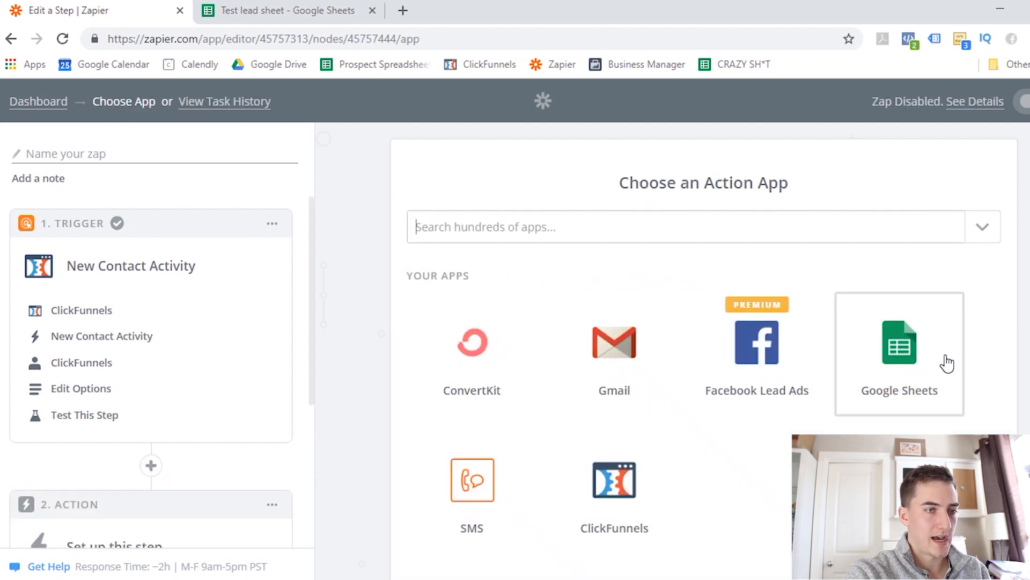
{"action": "mouse_move", "coordinate": [885, 226]}
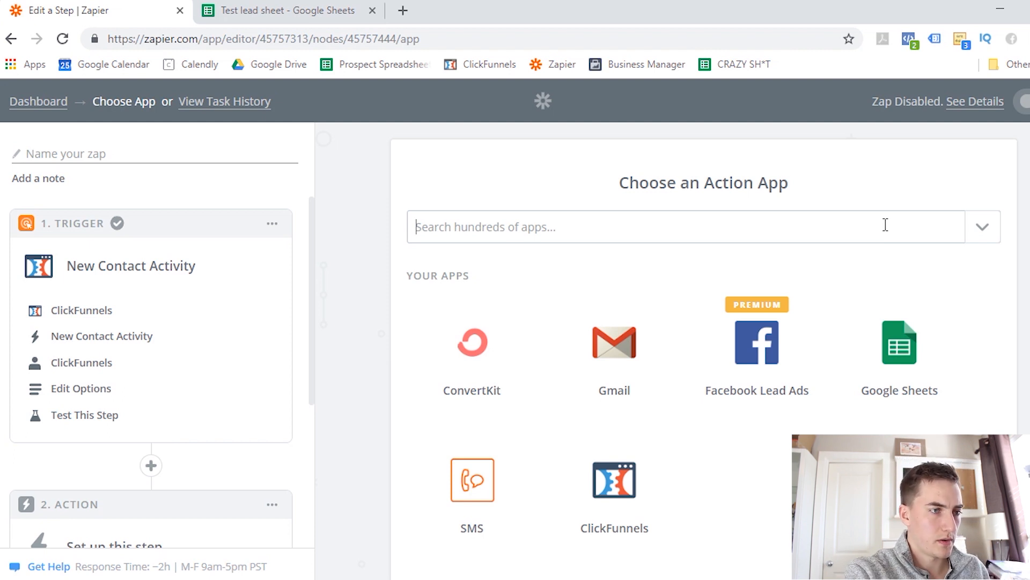
Step: Search 'googl' and pick Google Sheets as the action app
{"action": "type", "text": "googl"}
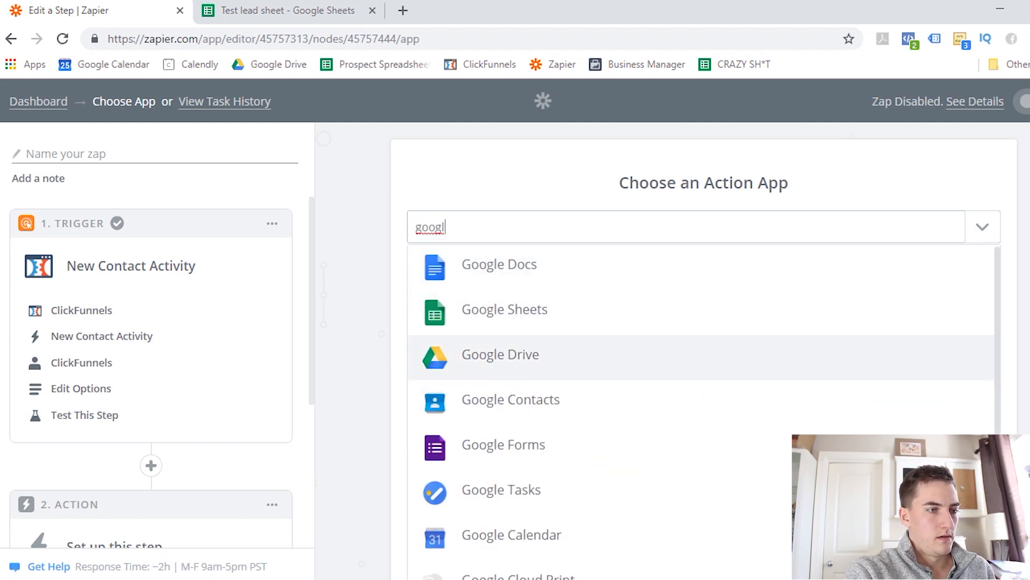
{"action": "mouse_move", "coordinate": [630, 321]}
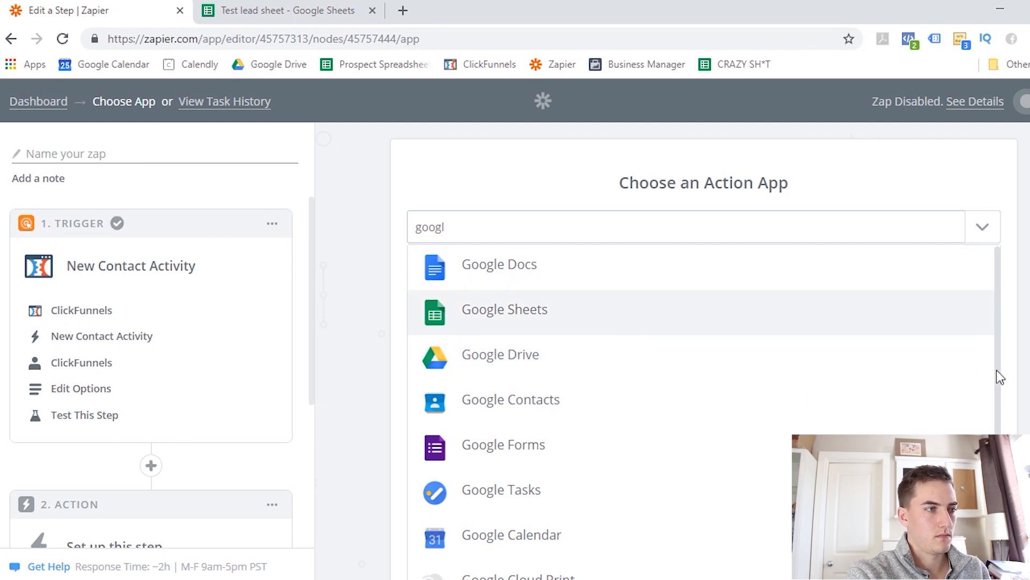
{"action": "left_click", "coordinate": [504, 309]}
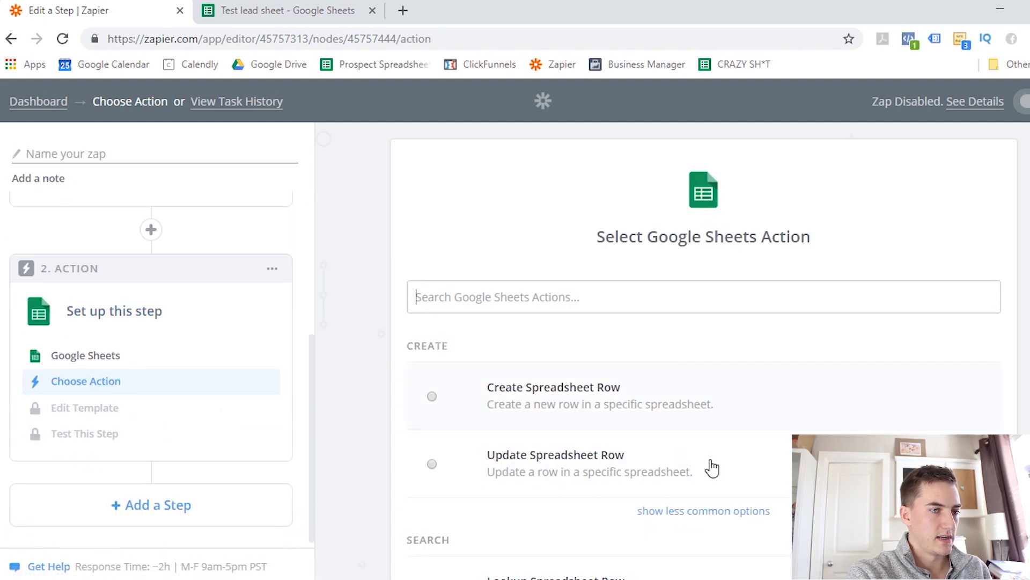
Step: Choose Create Spreadsheet Row as the Google Sheets action
{"action": "scroll", "scroll_direction": "down", "scroll_amount": 3}
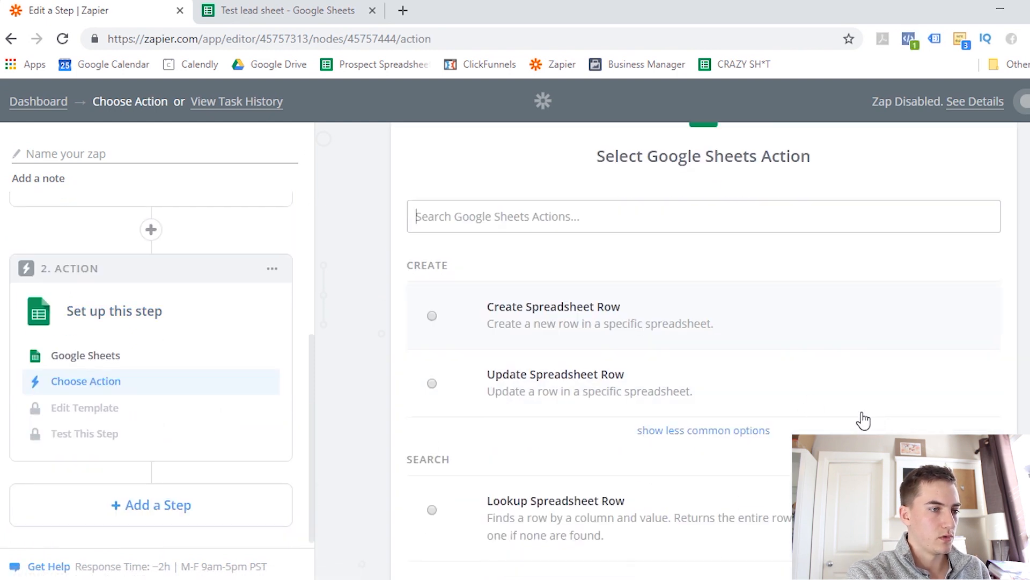
{"action": "mouse_move", "coordinate": [828, 326]}
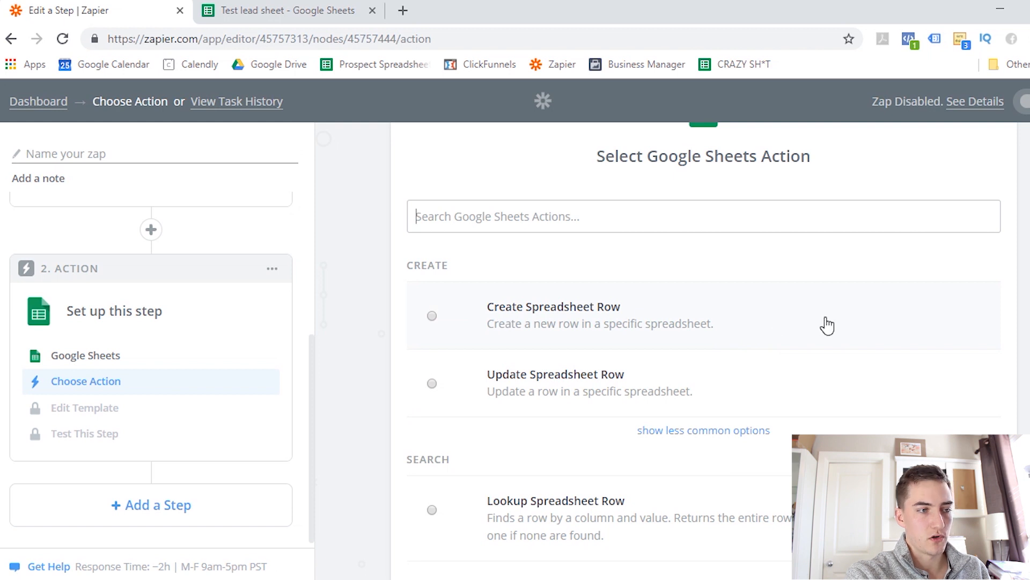
{"action": "mouse_move", "coordinate": [673, 498]}
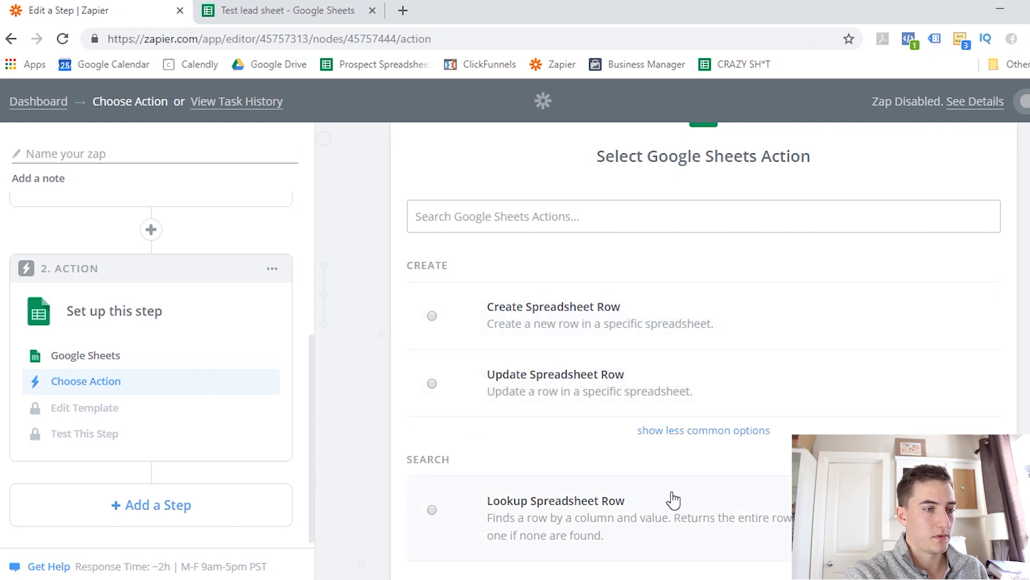
{"action": "left_click", "coordinate": [431, 316]}
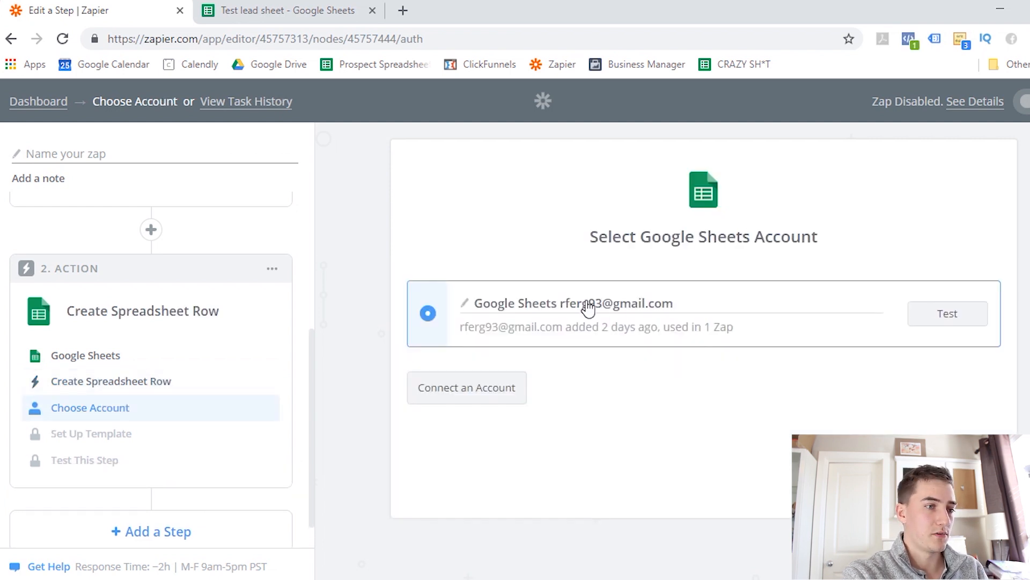
{"action": "mouse_move", "coordinate": [752, 471]}
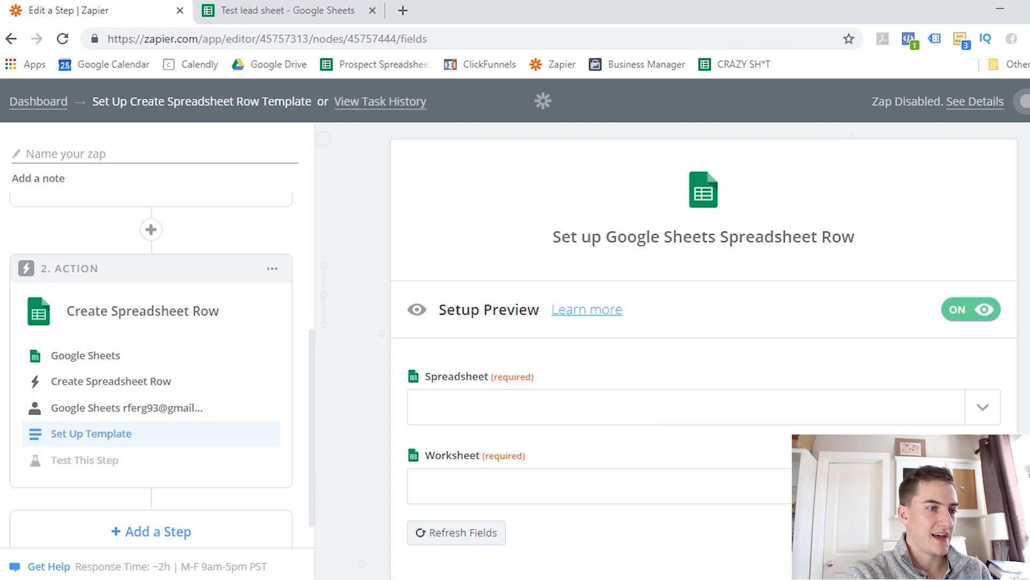
Step: Target the Test lead sheet spreadsheet's Sheet1 worksheet, confirming the tab name in Sheets
{"action": "scroll", "scroll_direction": "down", "scroll_amount": 3}
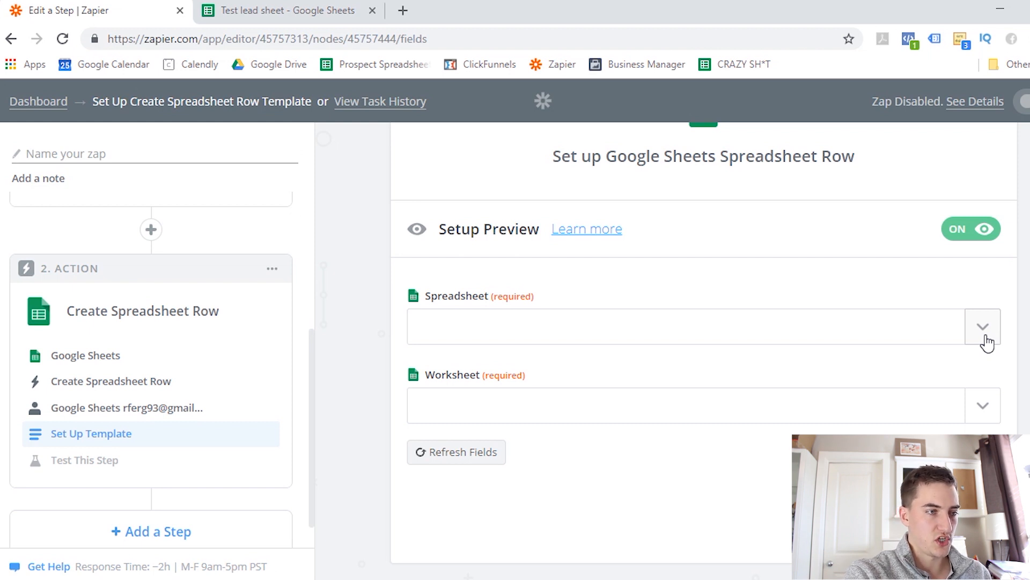
{"action": "left_click", "coordinate": [983, 327]}
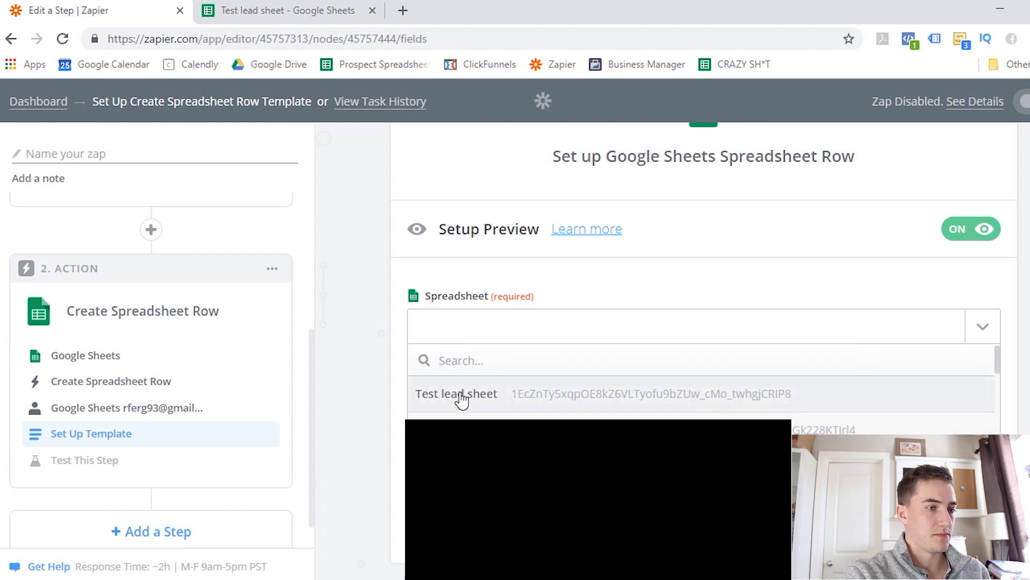
{"action": "mouse_move", "coordinate": [451, 399]}
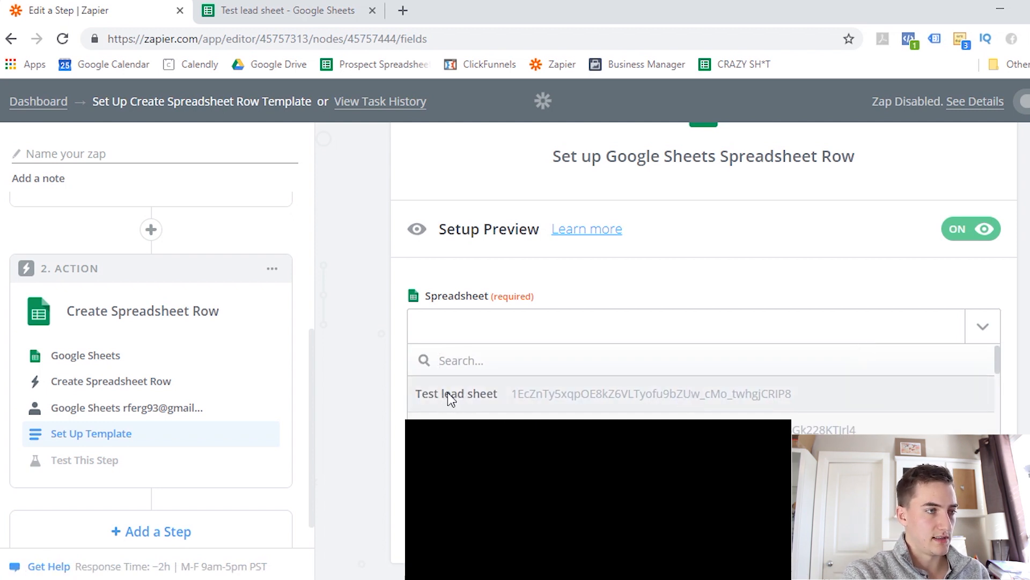
{"action": "left_click", "coordinate": [456, 393]}
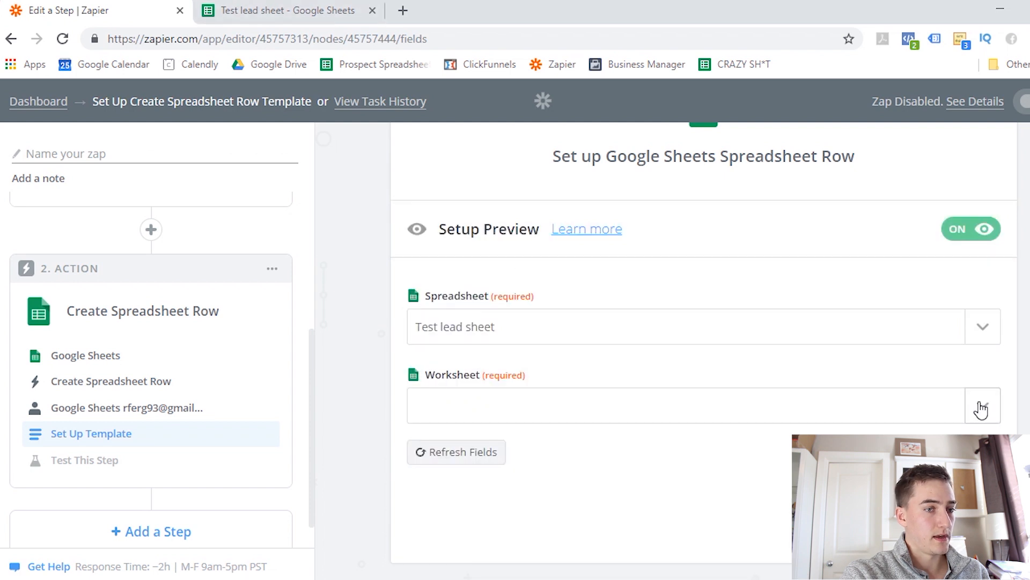
{"action": "left_click", "coordinate": [981, 406]}
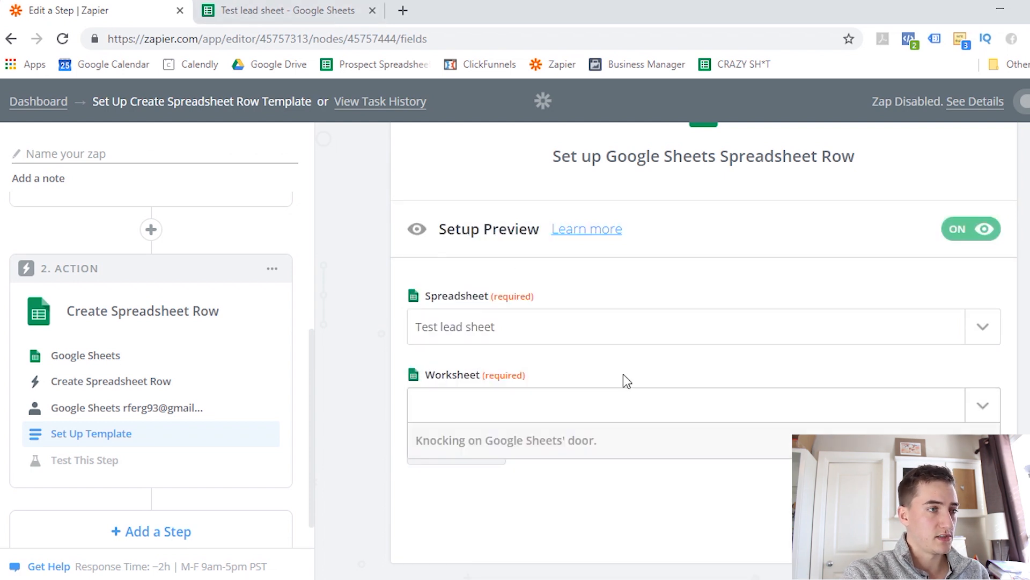
{"action": "left_click", "coordinate": [286, 11]}
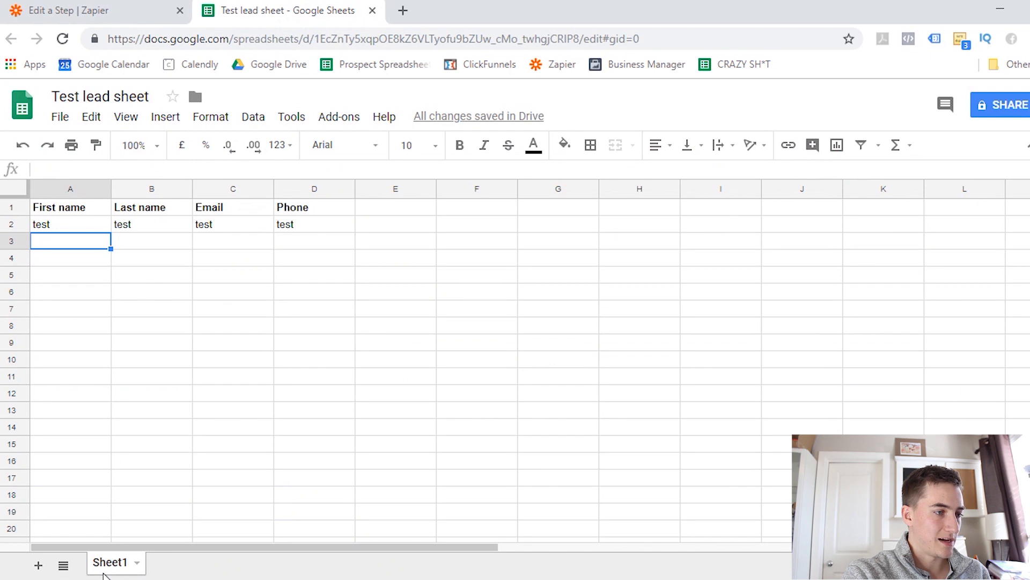
{"action": "mouse_move", "coordinate": [206, 550]}
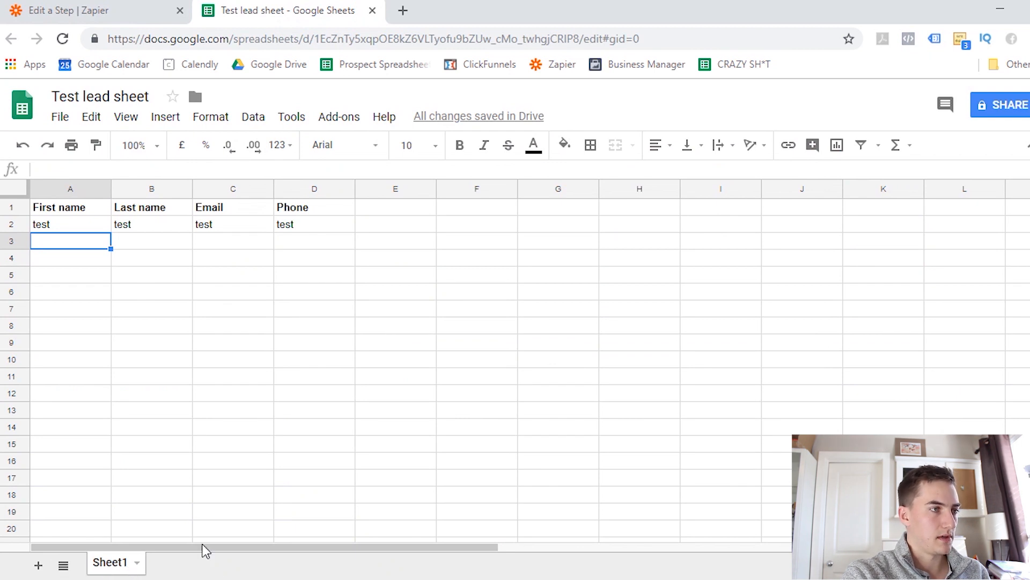
{"action": "left_click", "coordinate": [92, 11]}
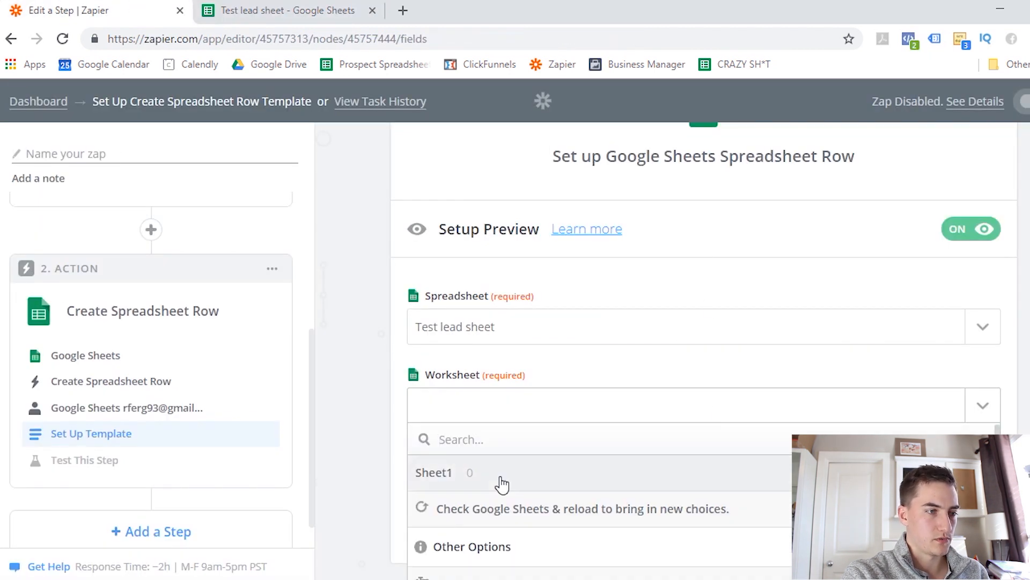
{"action": "left_click", "coordinate": [434, 471]}
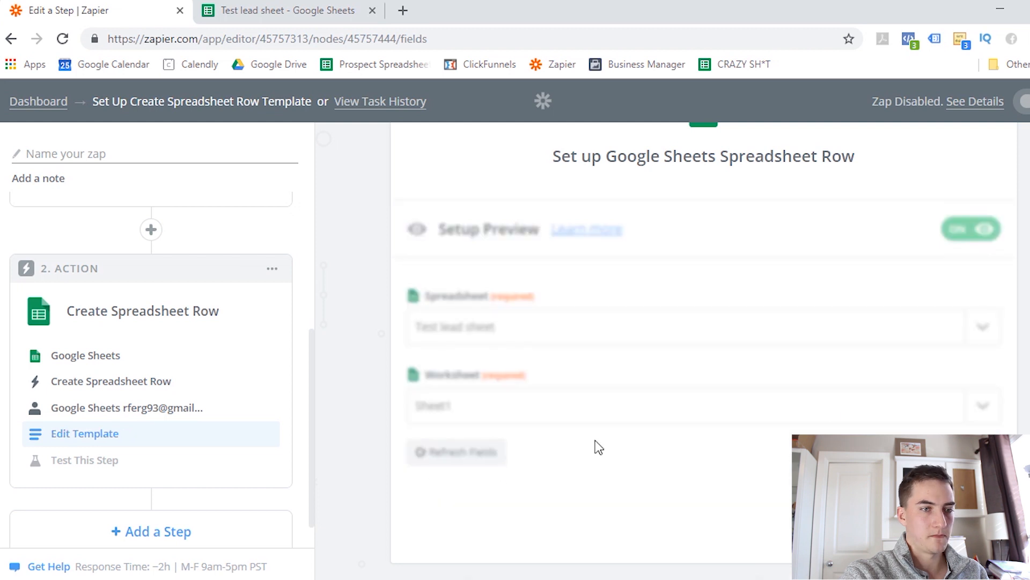
{"action": "left_click", "coordinate": [455, 452]}
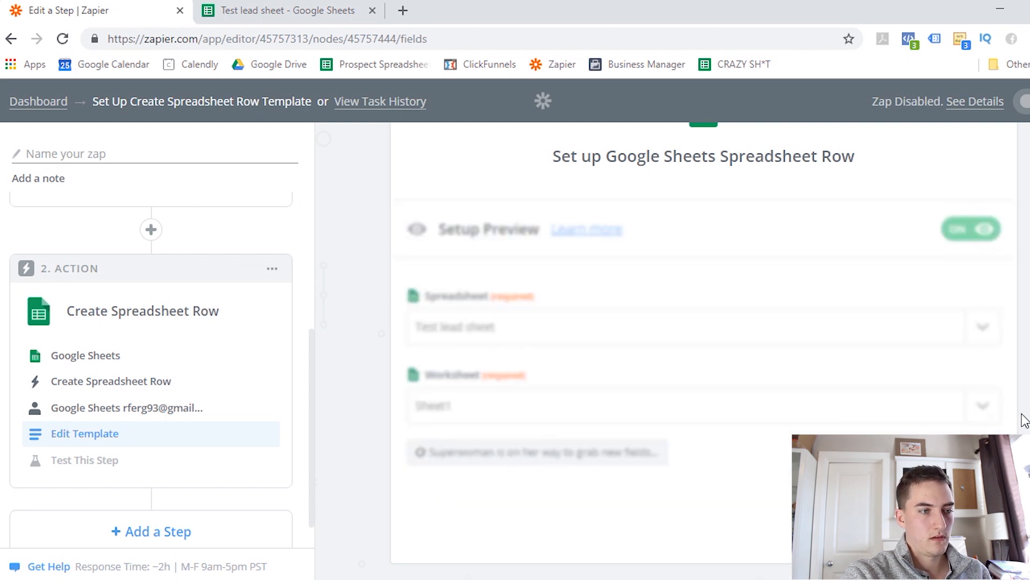
Step: Scroll to review the empty First name, Last name, Email and Phone fields
{"action": "scroll", "scroll_direction": "down", "scroll_amount": 3}
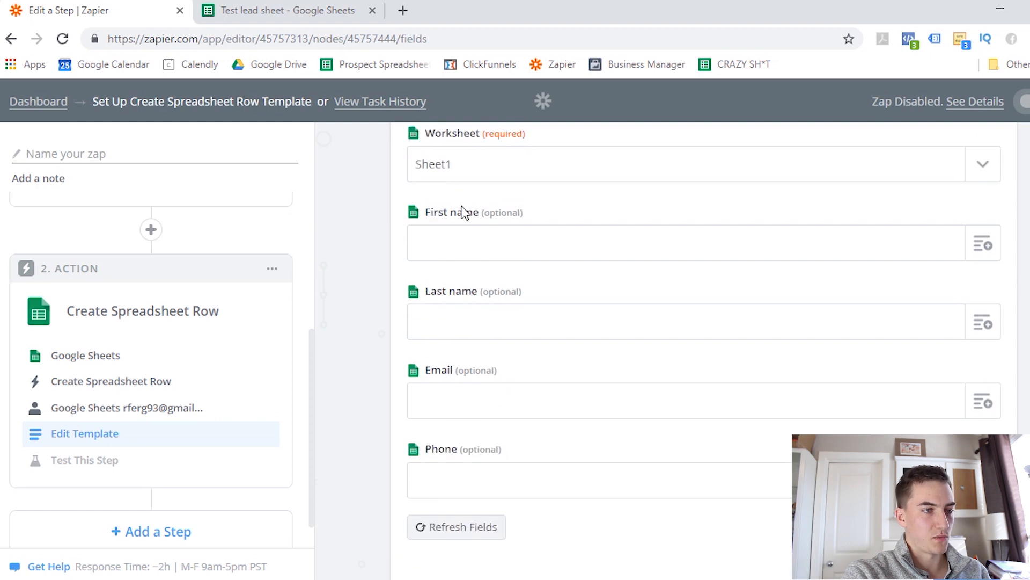
{"action": "mouse_move", "coordinate": [432, 431]}
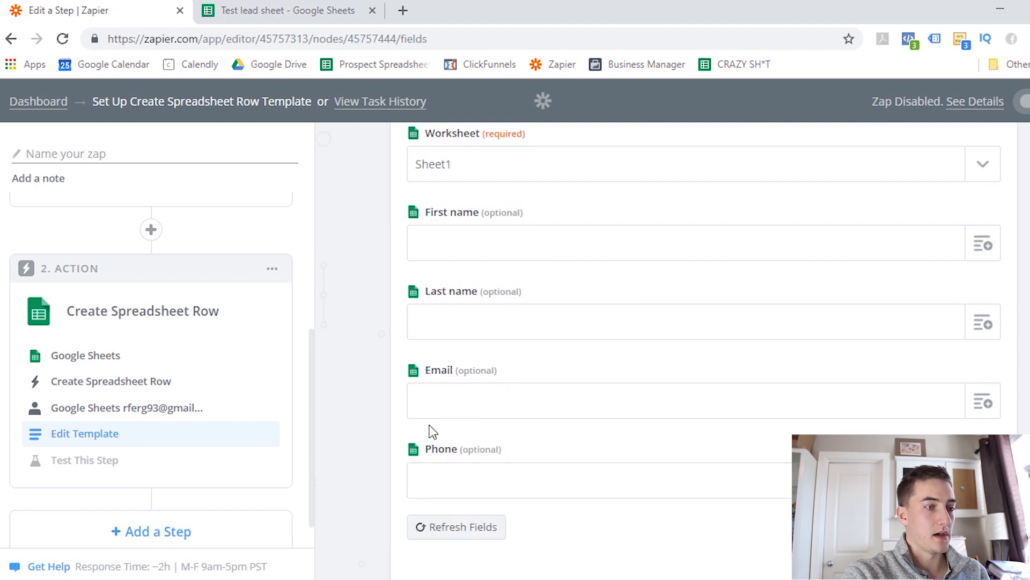
{"action": "mouse_move", "coordinate": [815, 219]}
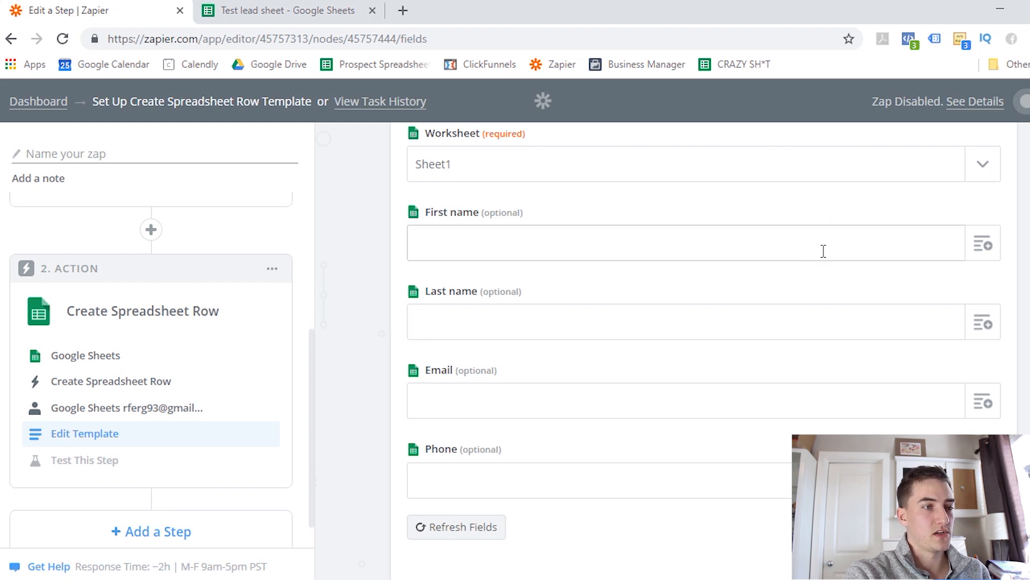
{"action": "mouse_move", "coordinate": [840, 238]}
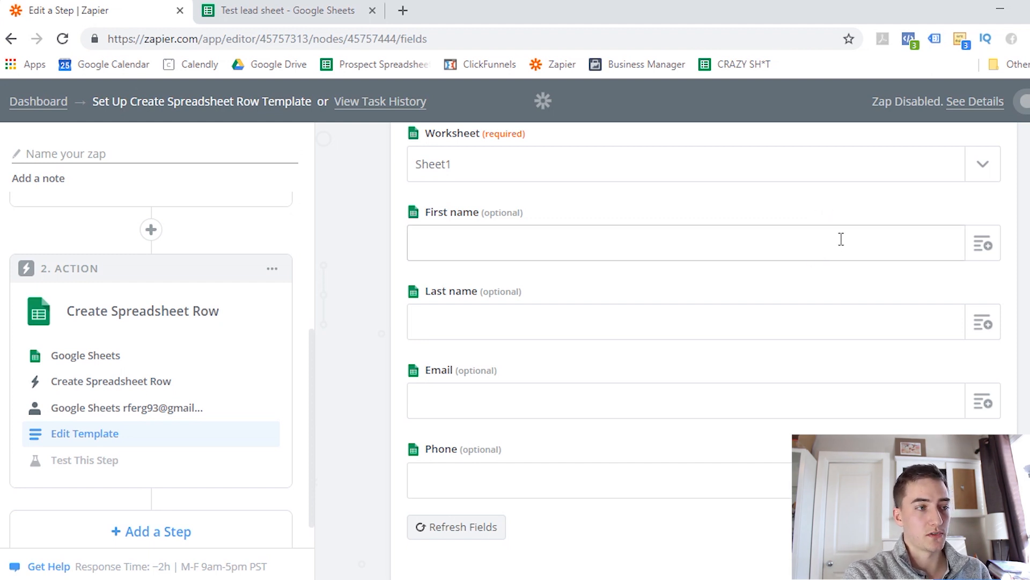
{"action": "mouse_move", "coordinate": [332, 300]}
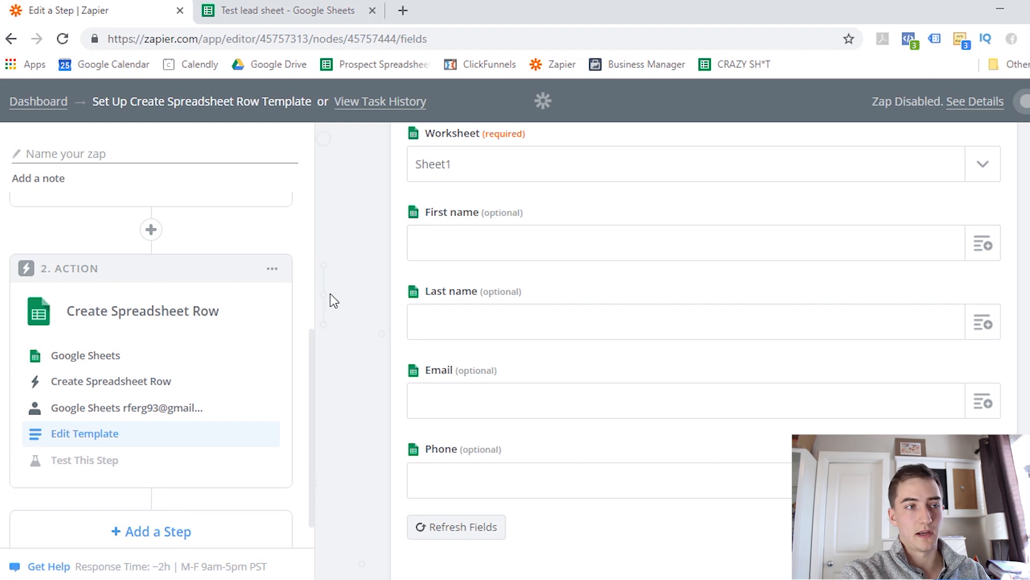
{"action": "mouse_move", "coordinate": [984, 263]}
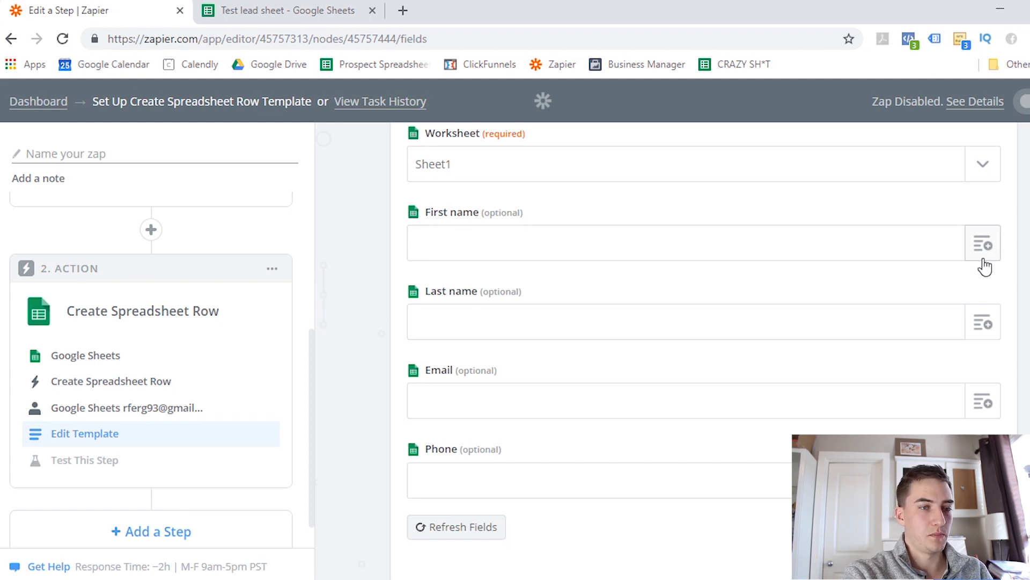
Step: Map Step 1's First Name, Last Name, Email and Phone into the matching row fields
{"action": "left_click", "coordinate": [984, 243]}
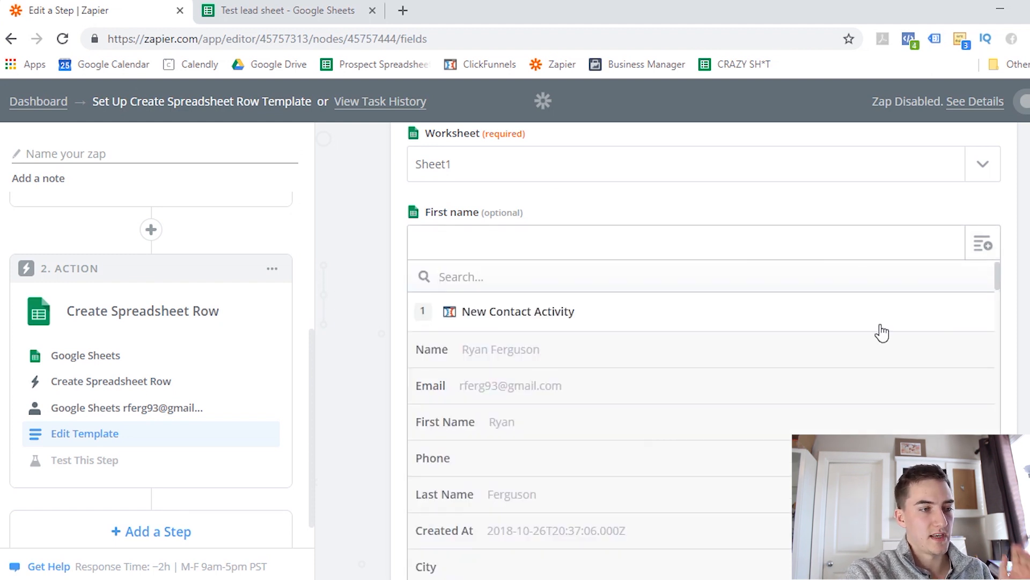
{"action": "mouse_move", "coordinate": [792, 377]}
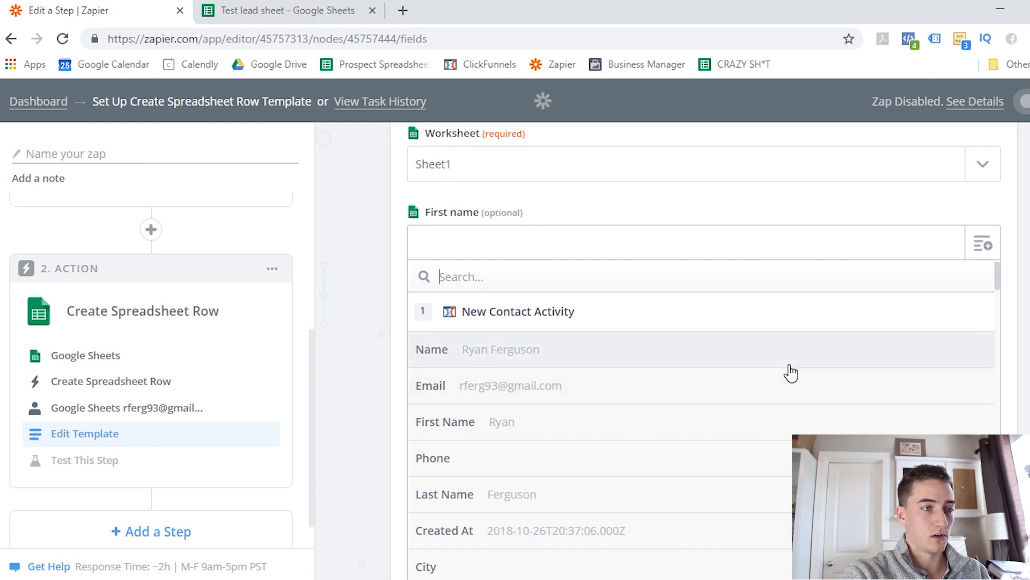
{"action": "mouse_move", "coordinate": [734, 422]}
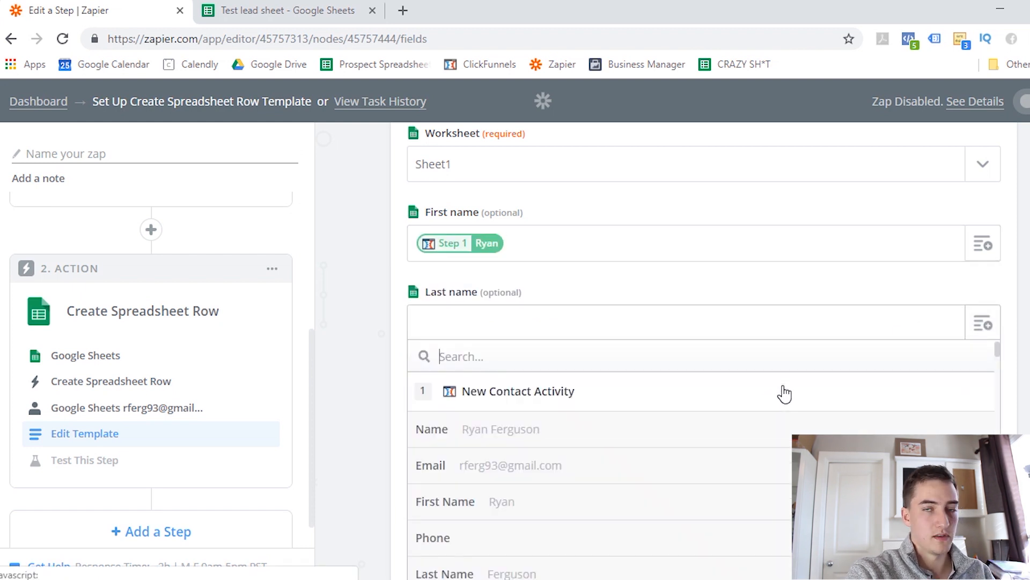
{"action": "mouse_move", "coordinate": [556, 471]}
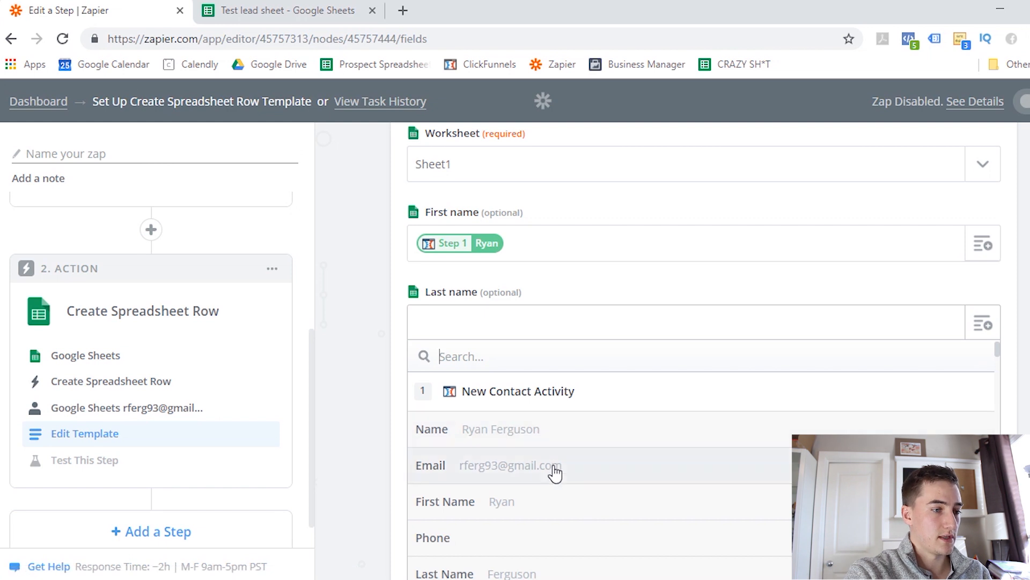
{"action": "scroll", "scroll_direction": "down", "scroll_amount": 3}
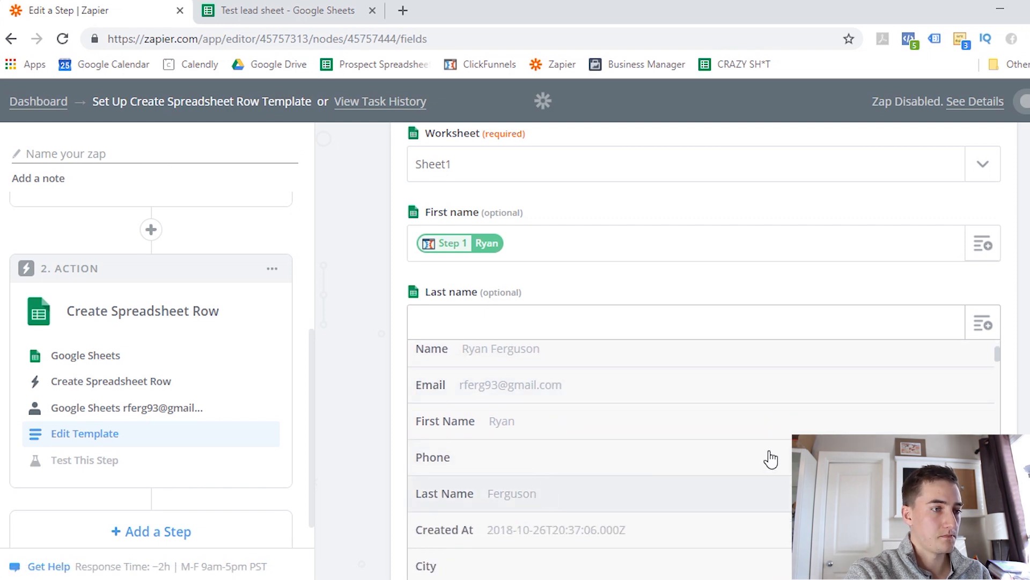
{"action": "left_click", "coordinate": [511, 493]}
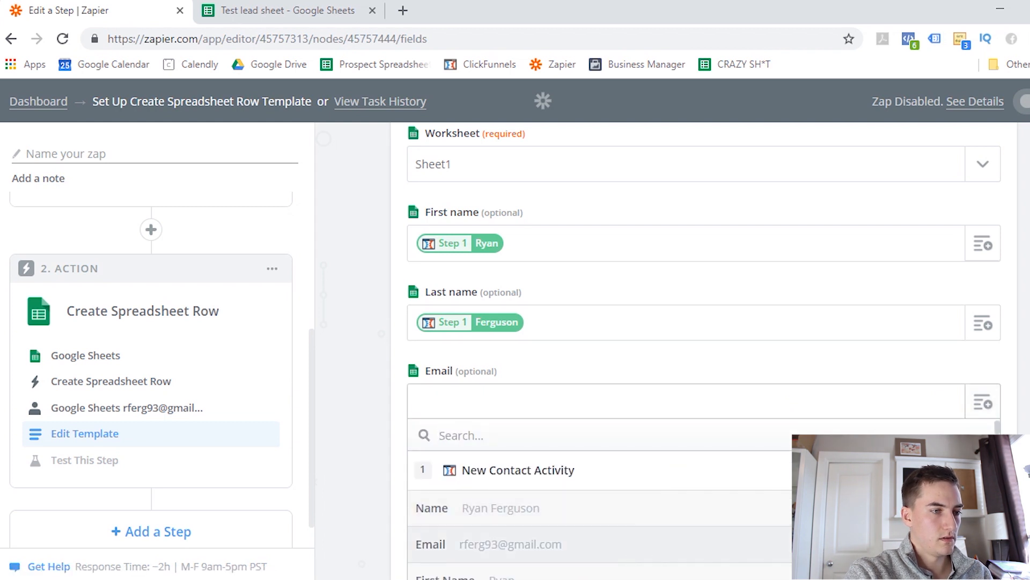
{"action": "left_click", "coordinate": [509, 544]}
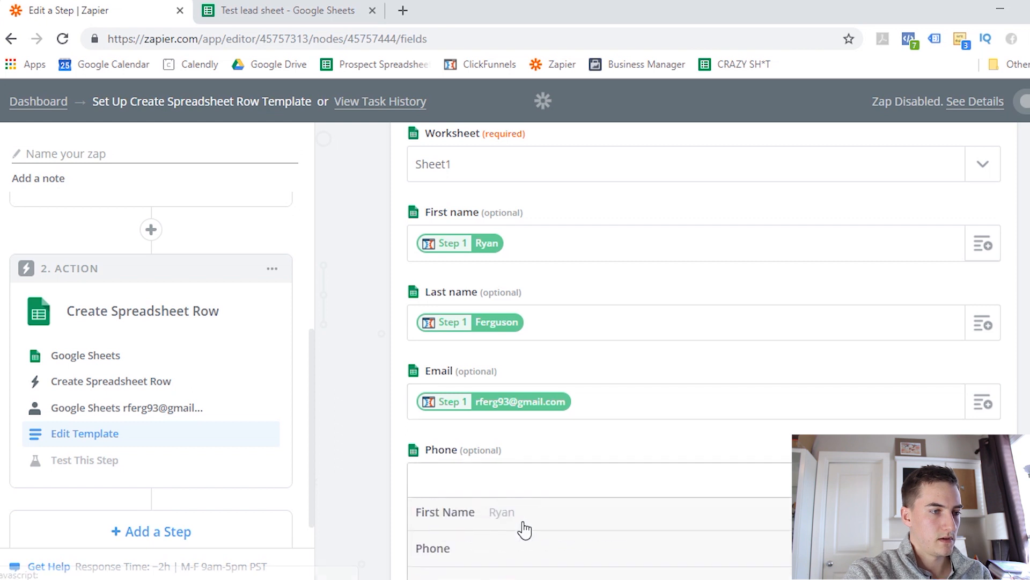
{"action": "scroll", "scroll_direction": "down", "scroll_amount": 3}
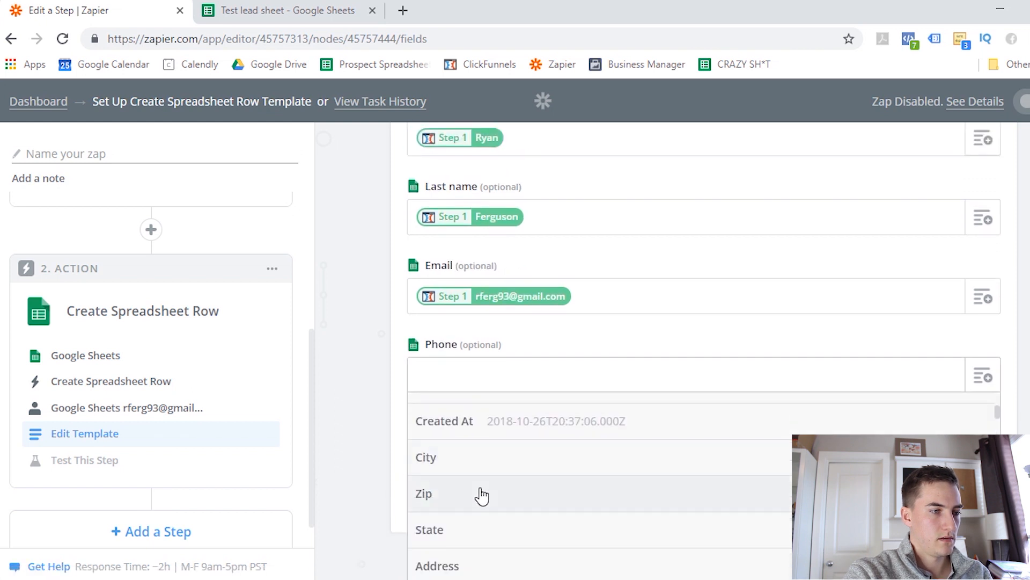
{"action": "left_click", "coordinate": [492, 375]}
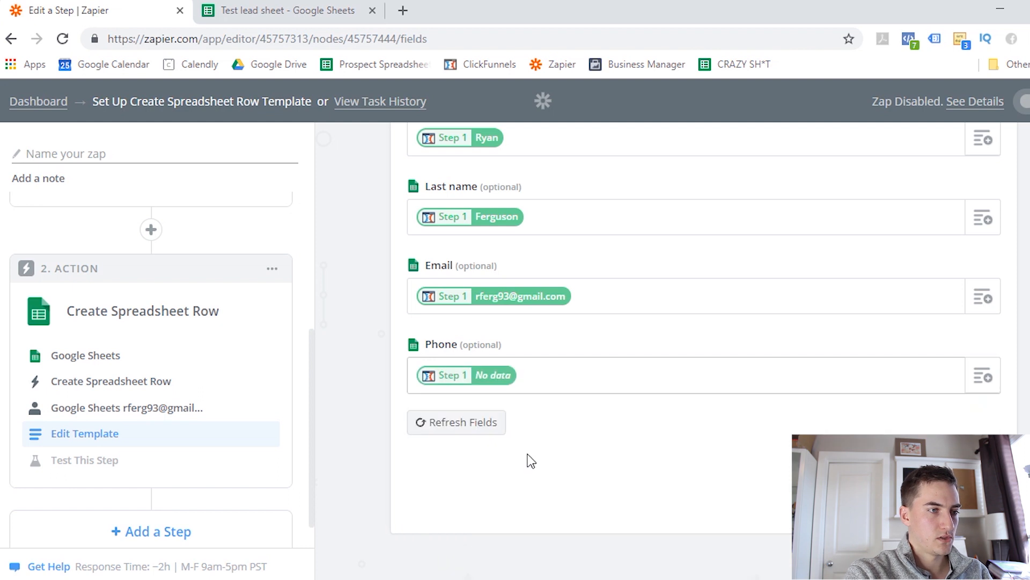
{"action": "scroll", "scroll_direction": "up", "scroll_amount": 3}
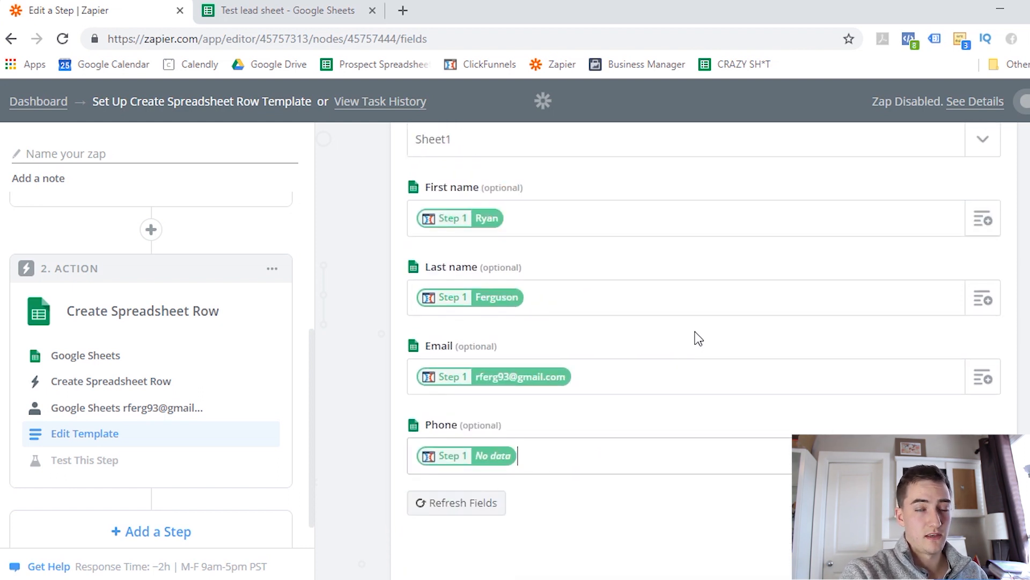
{"action": "mouse_move", "coordinate": [723, 333]}
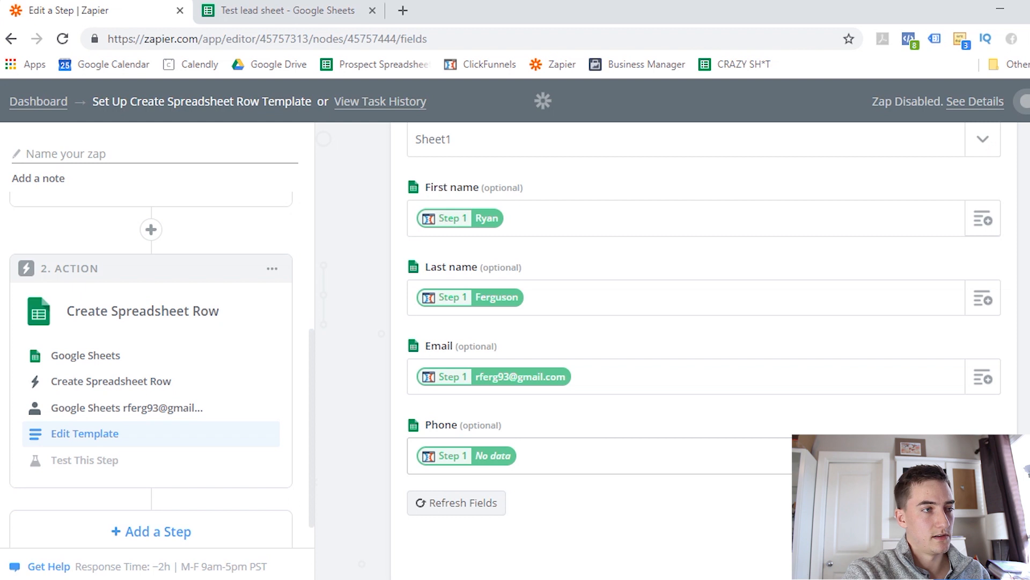
{"action": "left_click", "coordinate": [457, 503]}
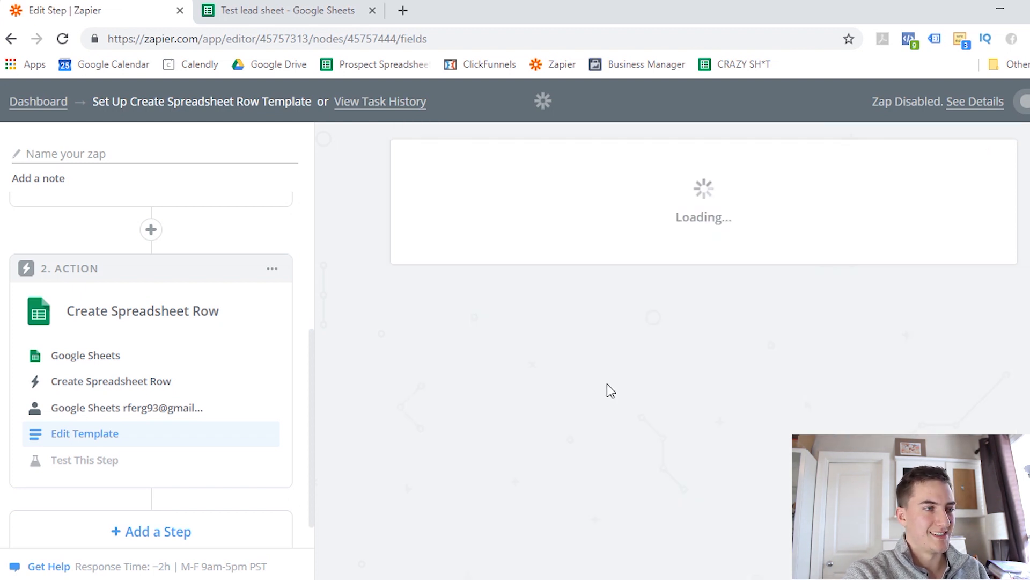
{"action": "left_click", "coordinate": [85, 459]}
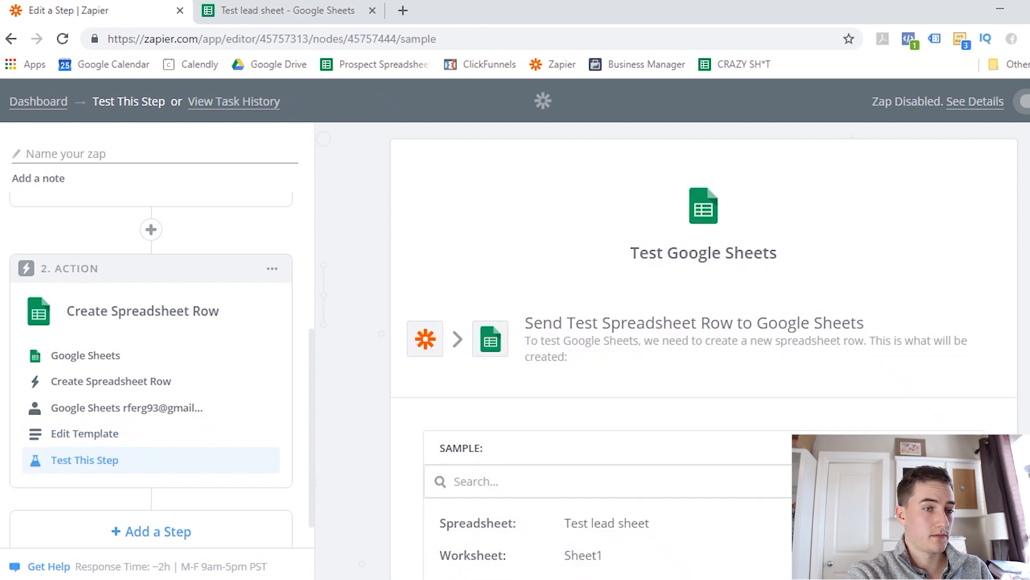
{"action": "scroll", "scroll_direction": "down", "scroll_amount": 3}
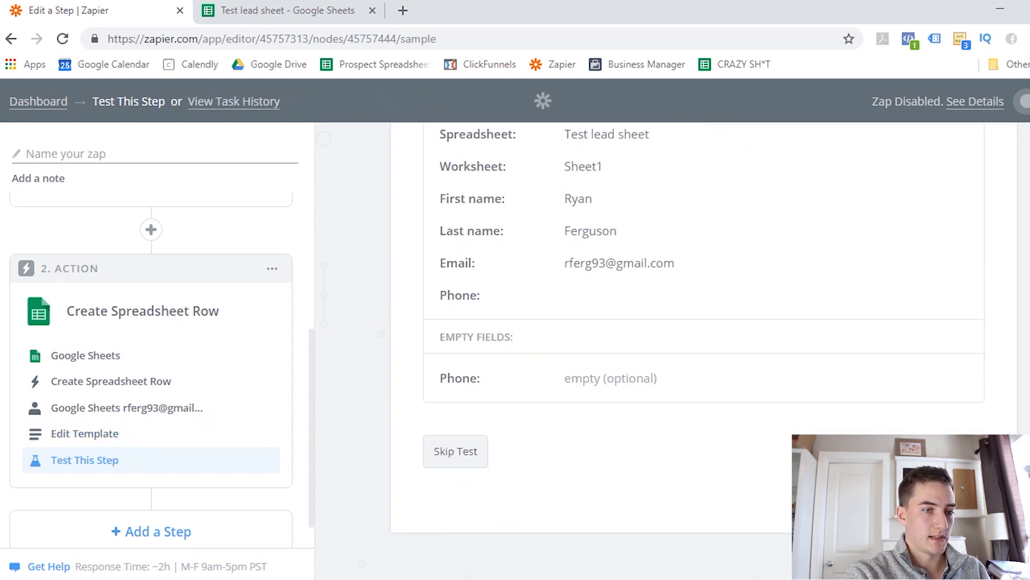
{"action": "left_click", "coordinate": [455, 450]}
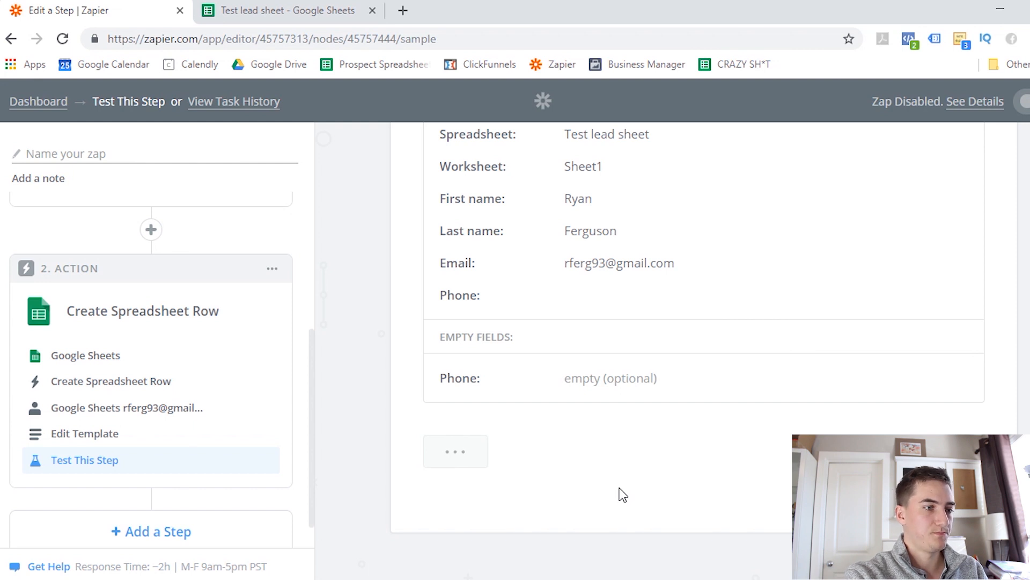
{"action": "mouse_move", "coordinate": [680, 504]}
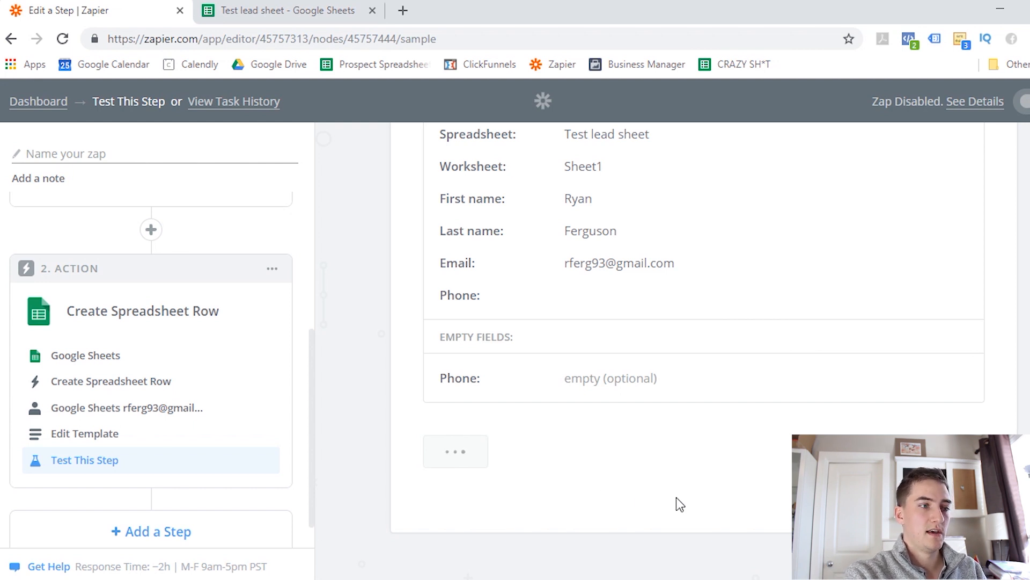
{"action": "left_click", "coordinate": [455, 451]}
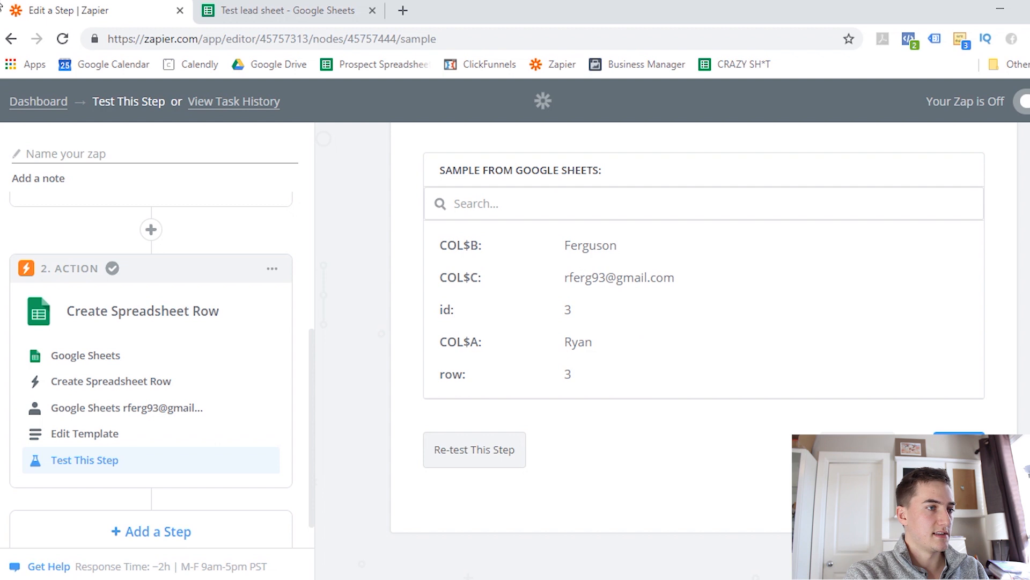
{"action": "left_click", "coordinate": [286, 10]}
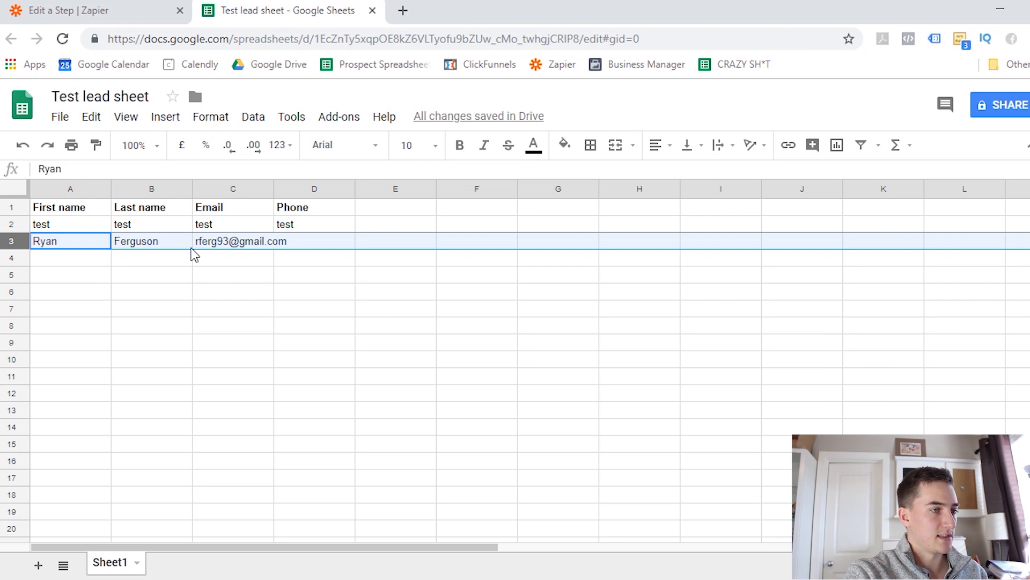
{"action": "mouse_move", "coordinate": [361, 283]}
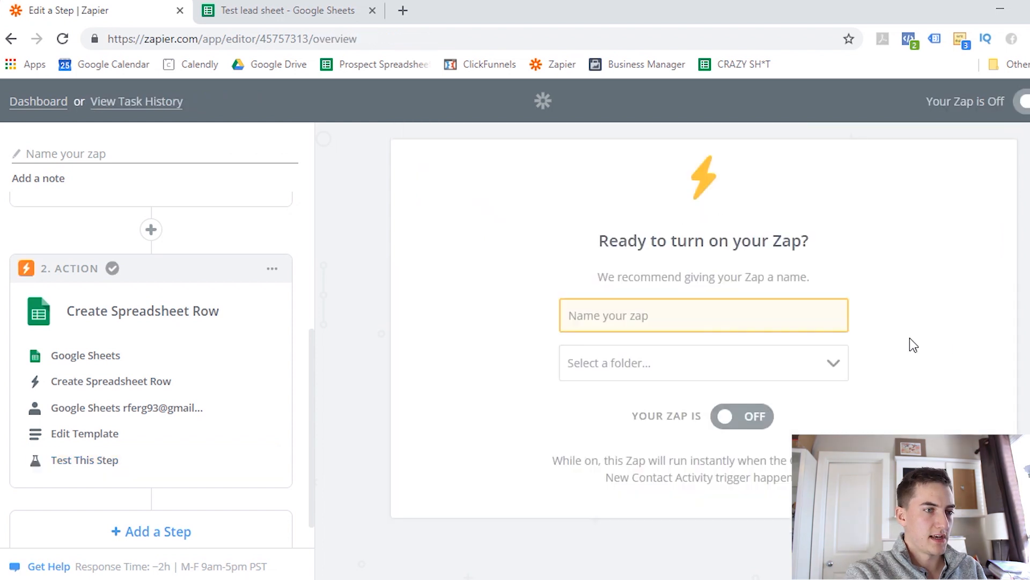
{"action": "left_click", "coordinate": [703, 363]}
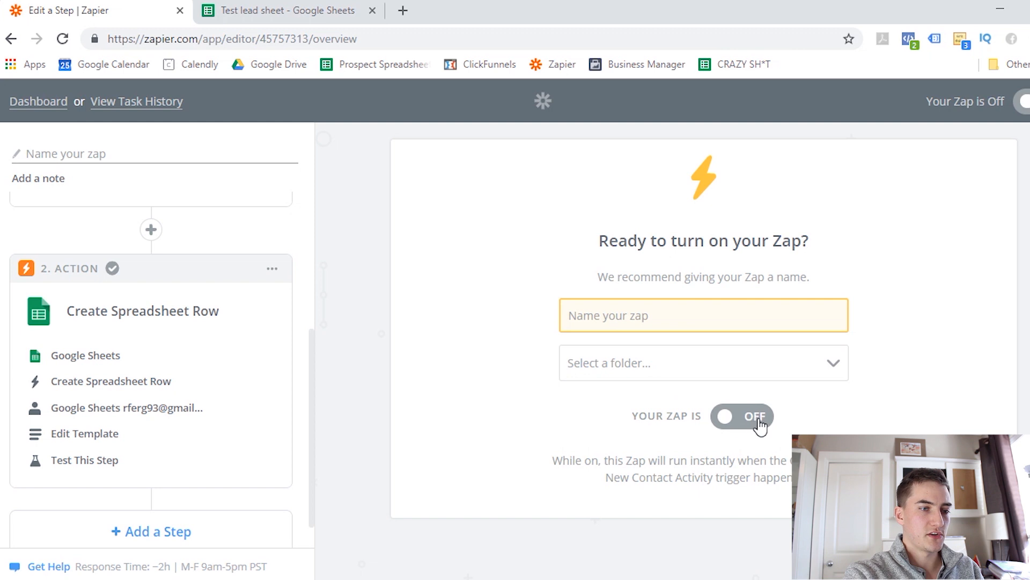
{"action": "mouse_move", "coordinate": [1008, 368]}
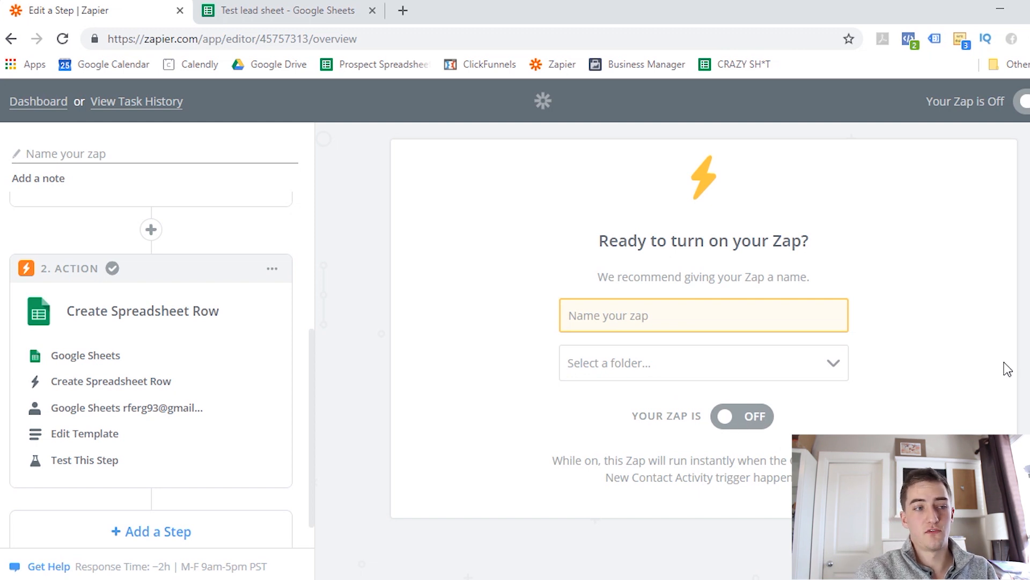